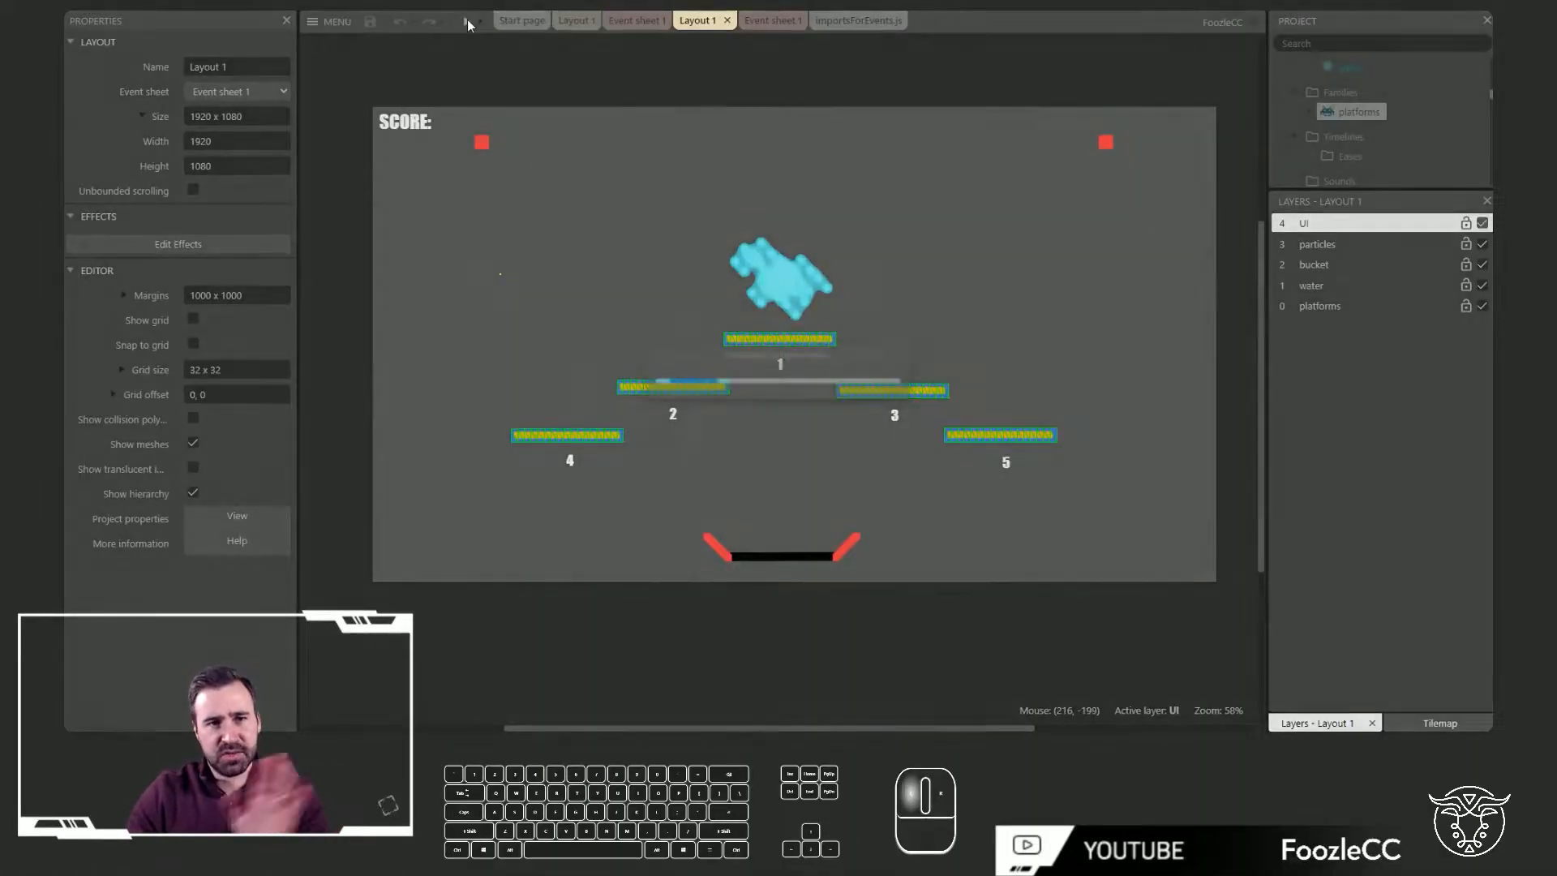
# Show the Impact_Wave_Distortion project's Layout 1 with four water platforms and the cannon
pyautogui.click(468, 22)
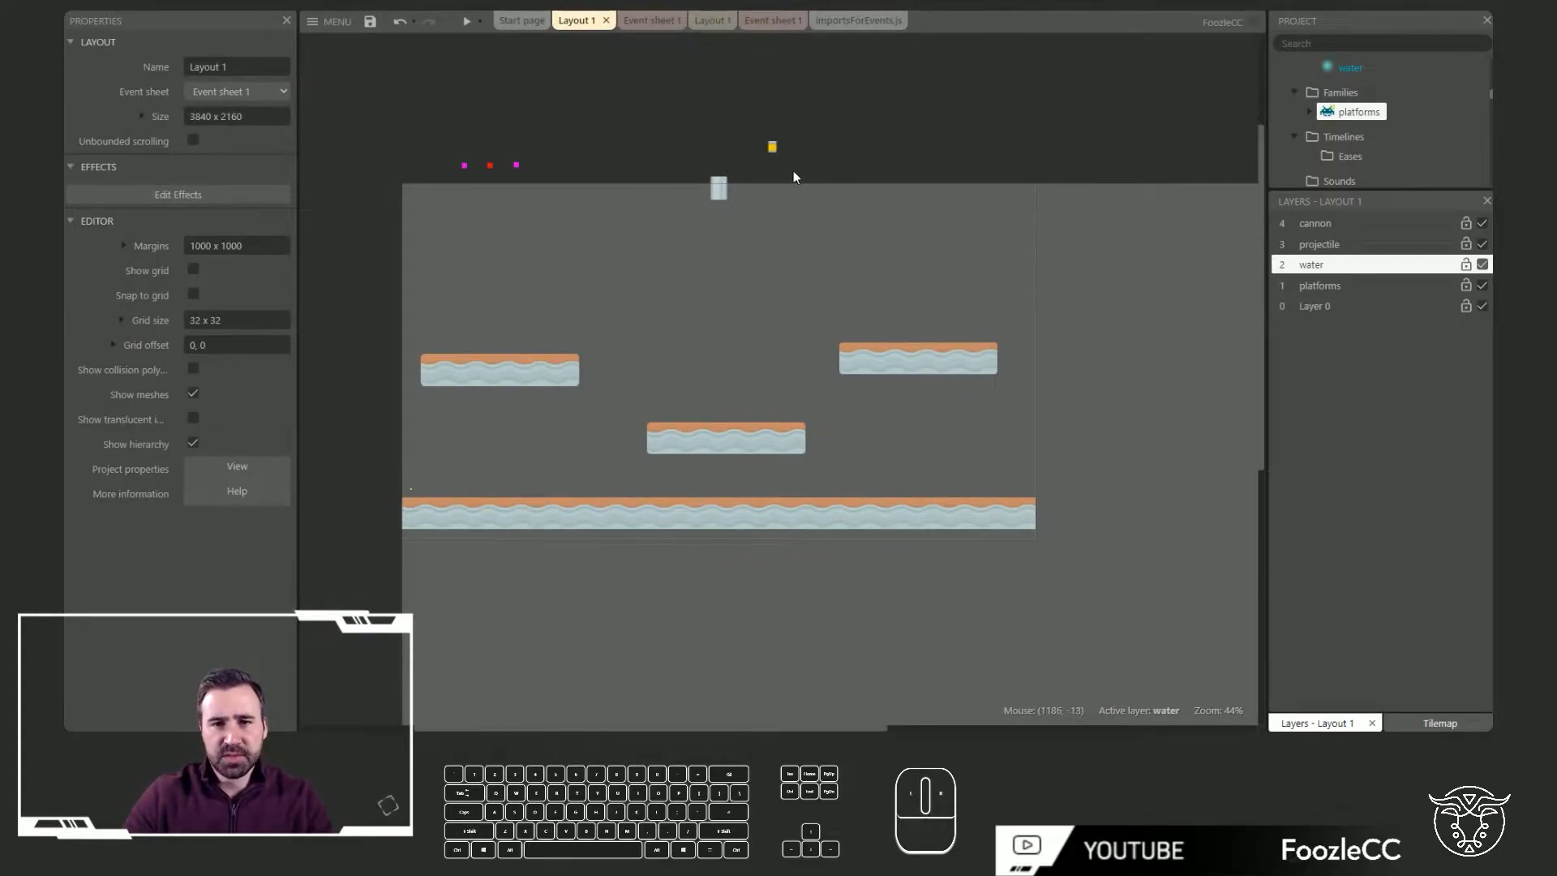
pyautogui.click(772, 147)
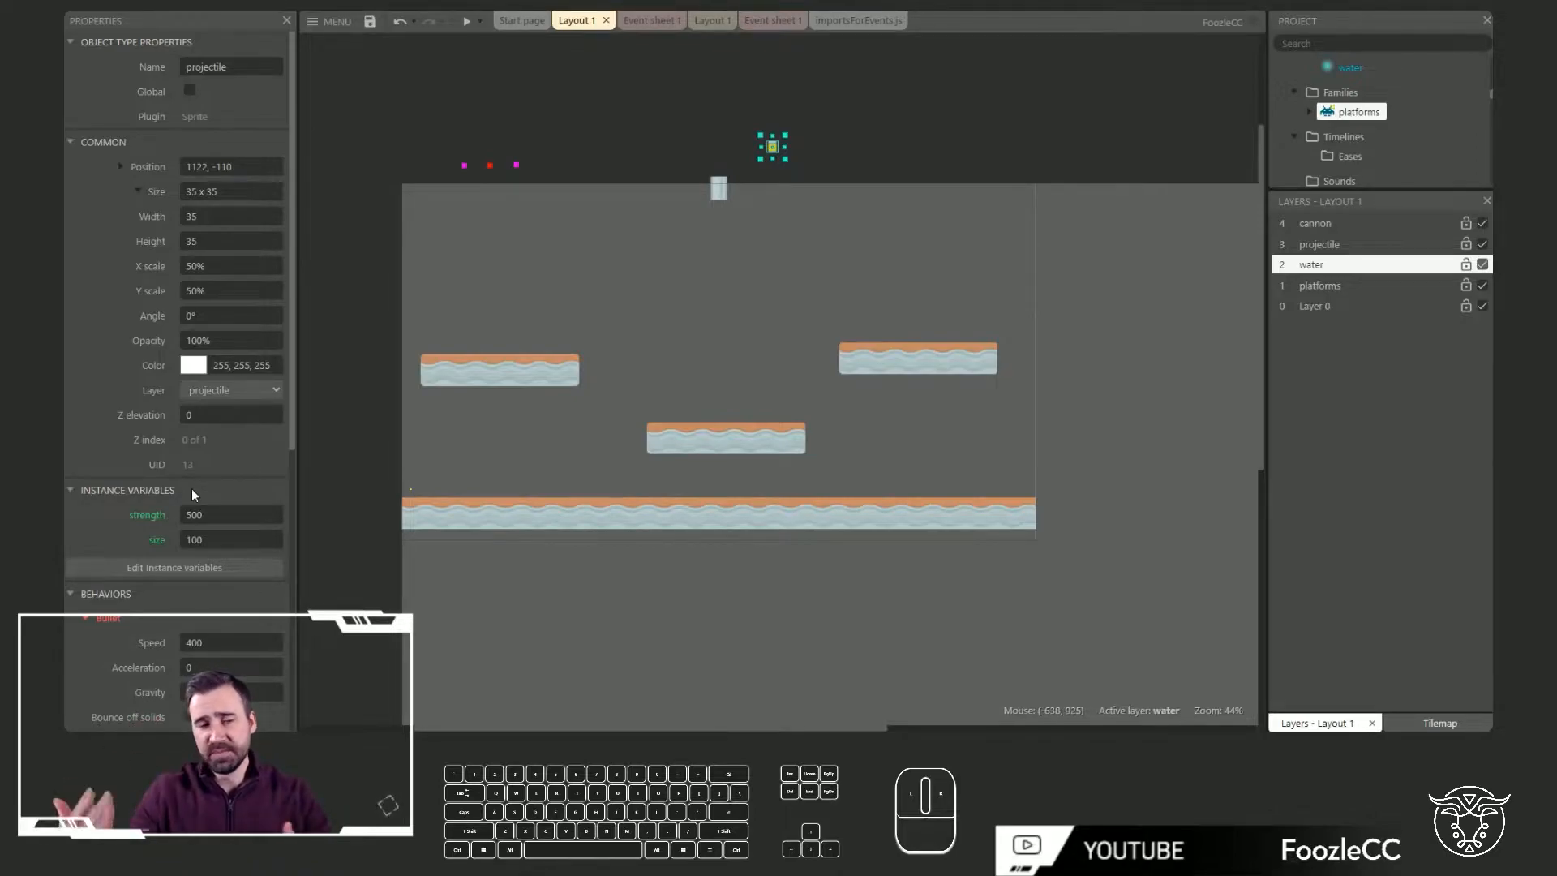
pyautogui.click(230, 539)
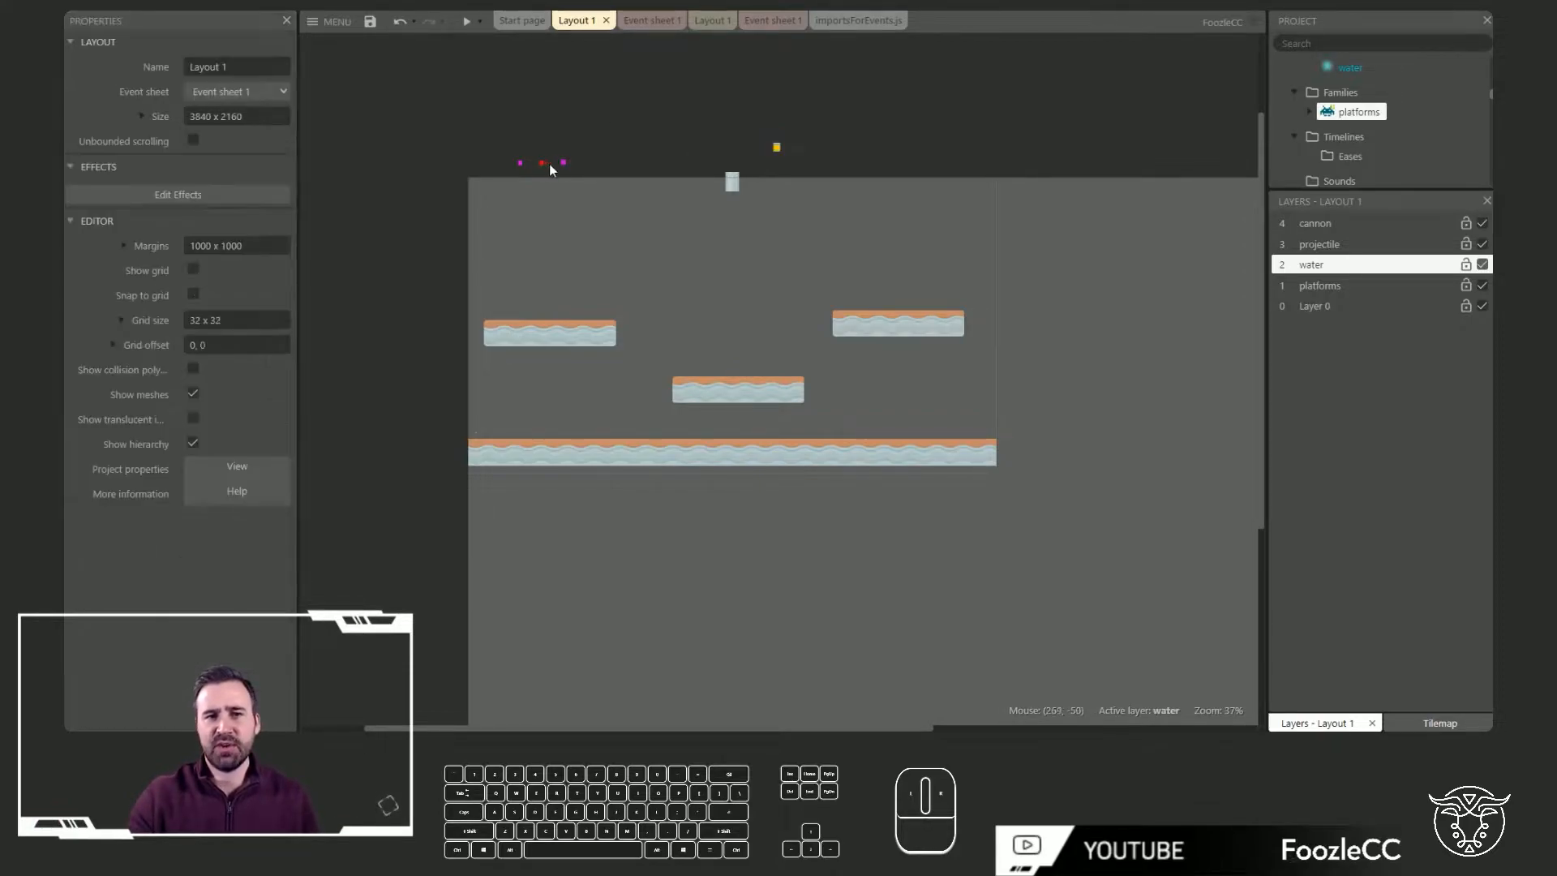
pyautogui.click(562, 164)
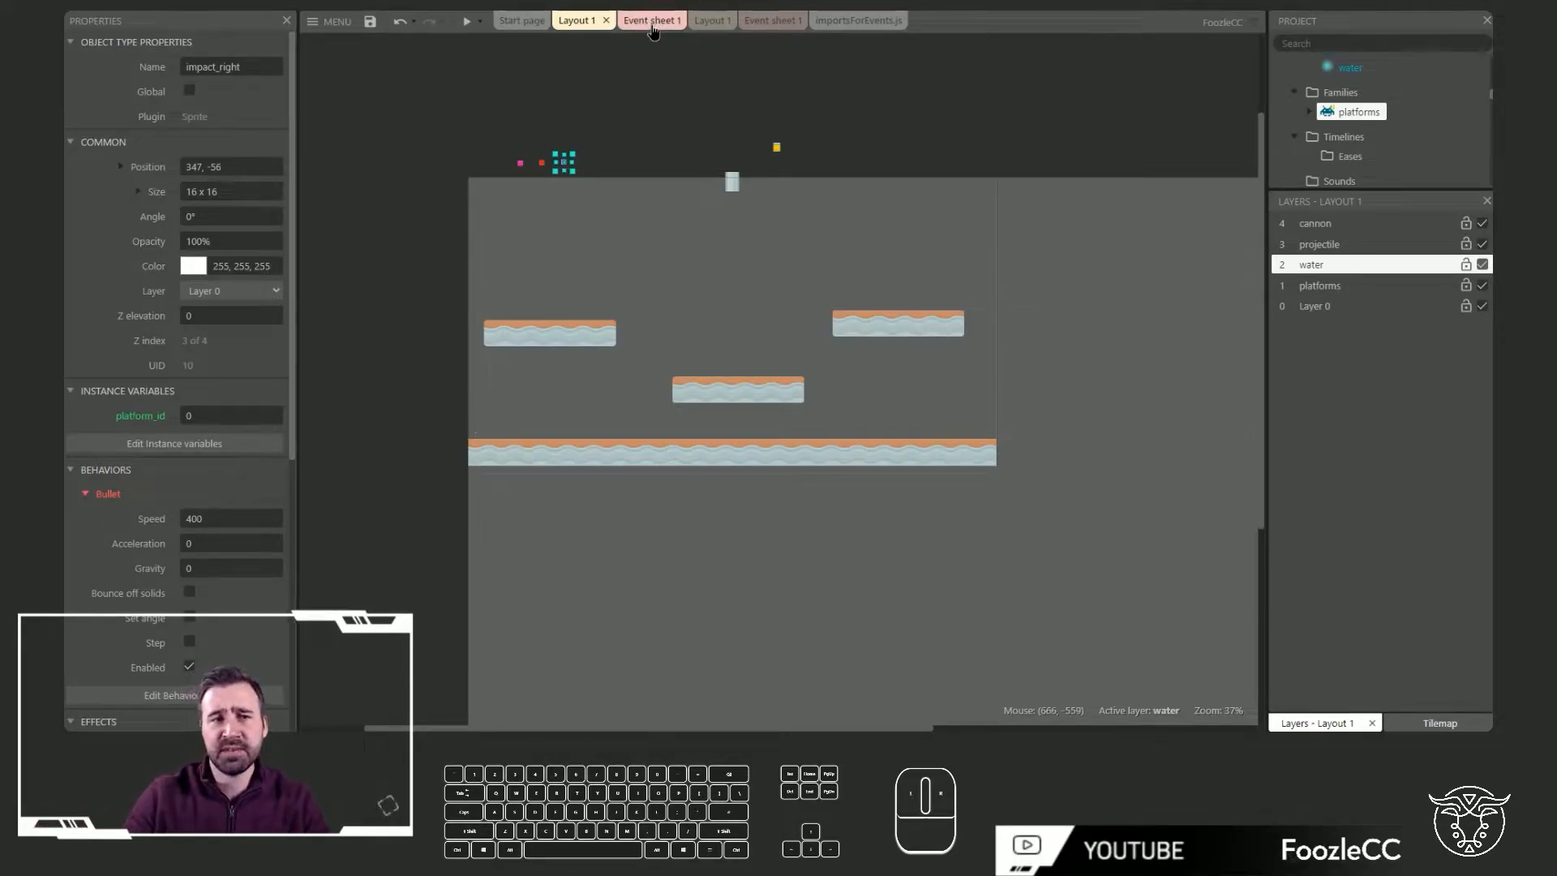
# Open Event sheet 1 and scroll through the mesh setup, touch-fire and collision events
pyautogui.click(652, 20)
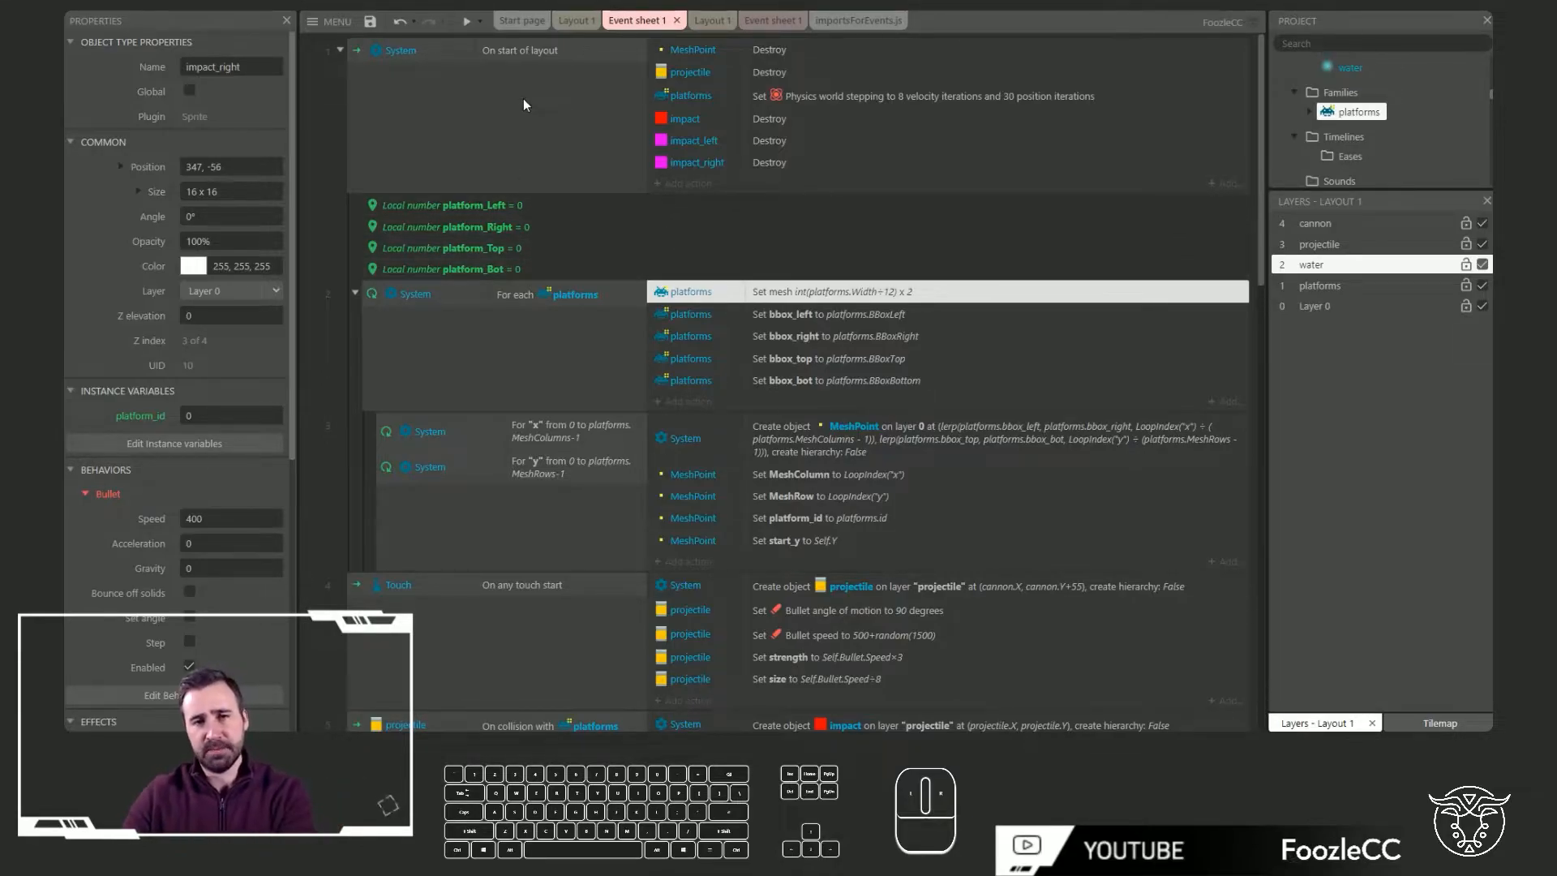
pyautogui.scroll(-3)
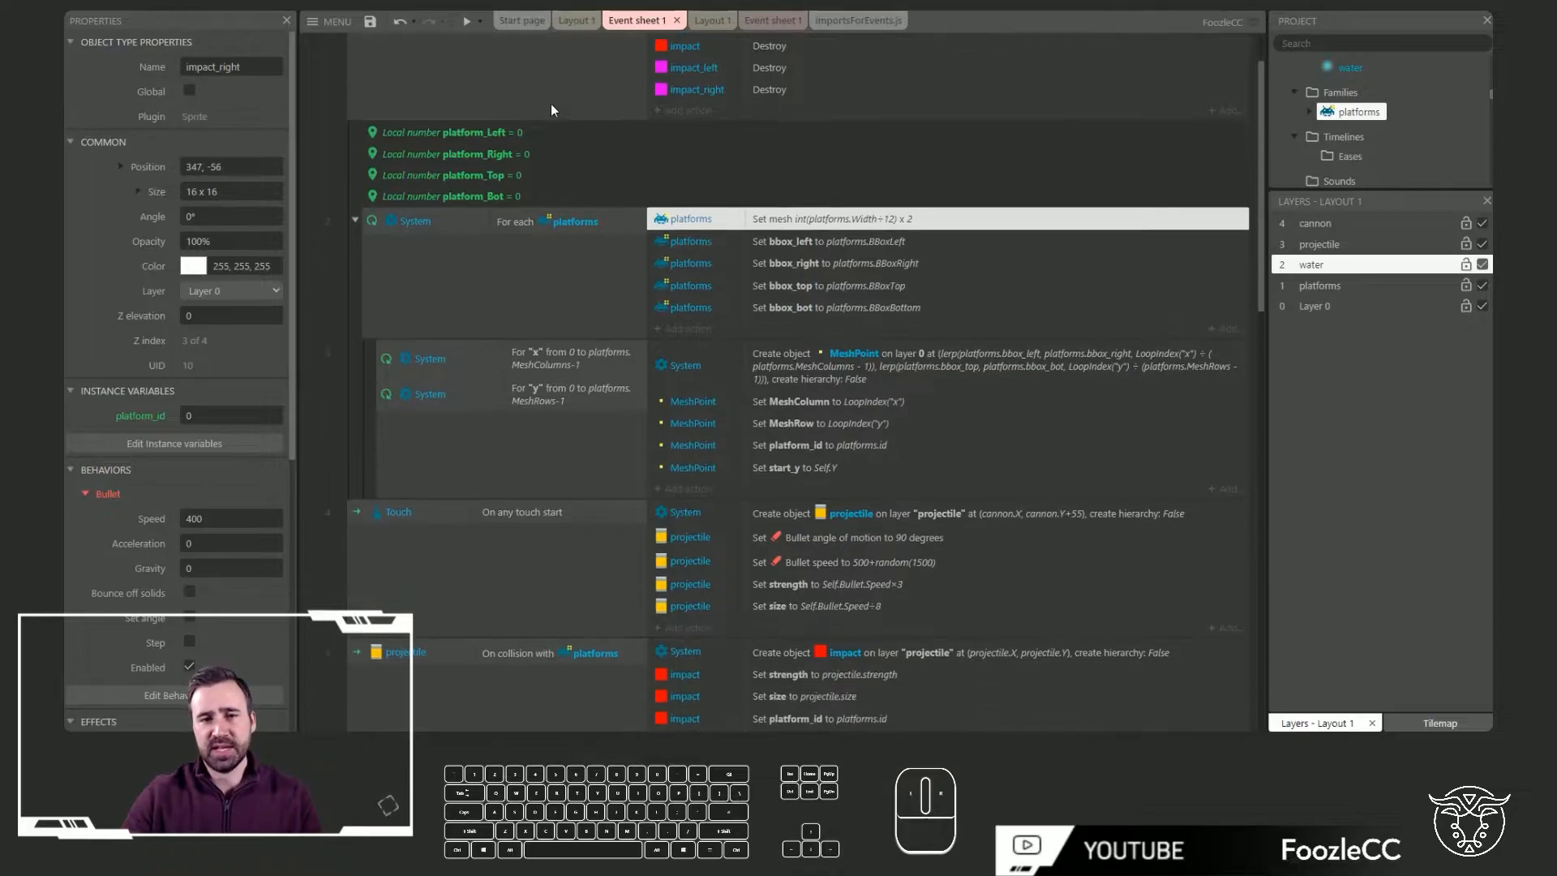
pyautogui.scroll(-3)
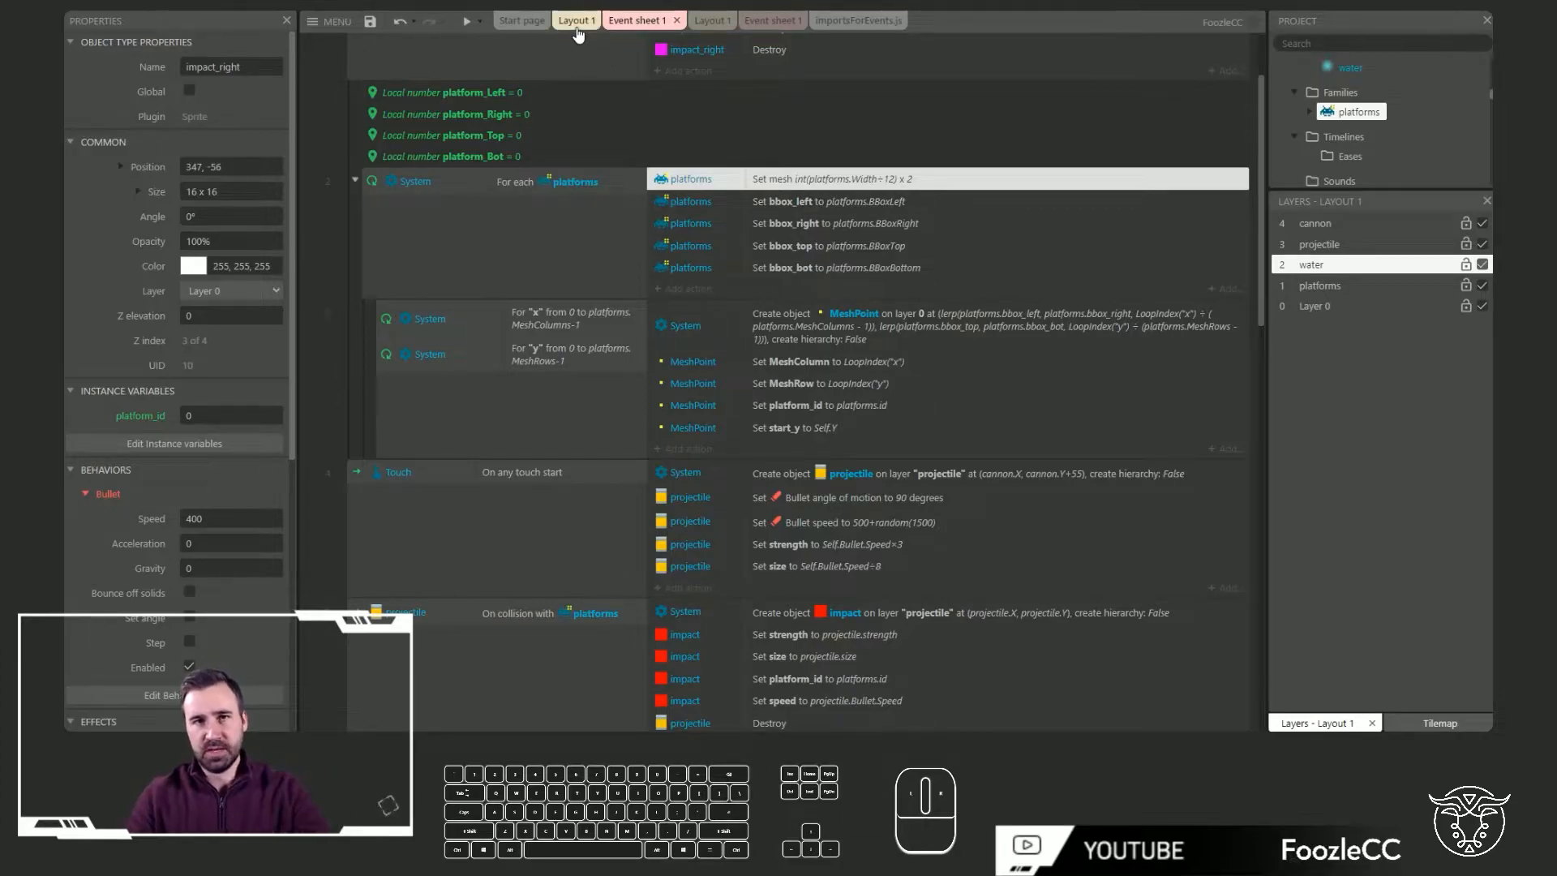
pyautogui.moveTo(576, 23)
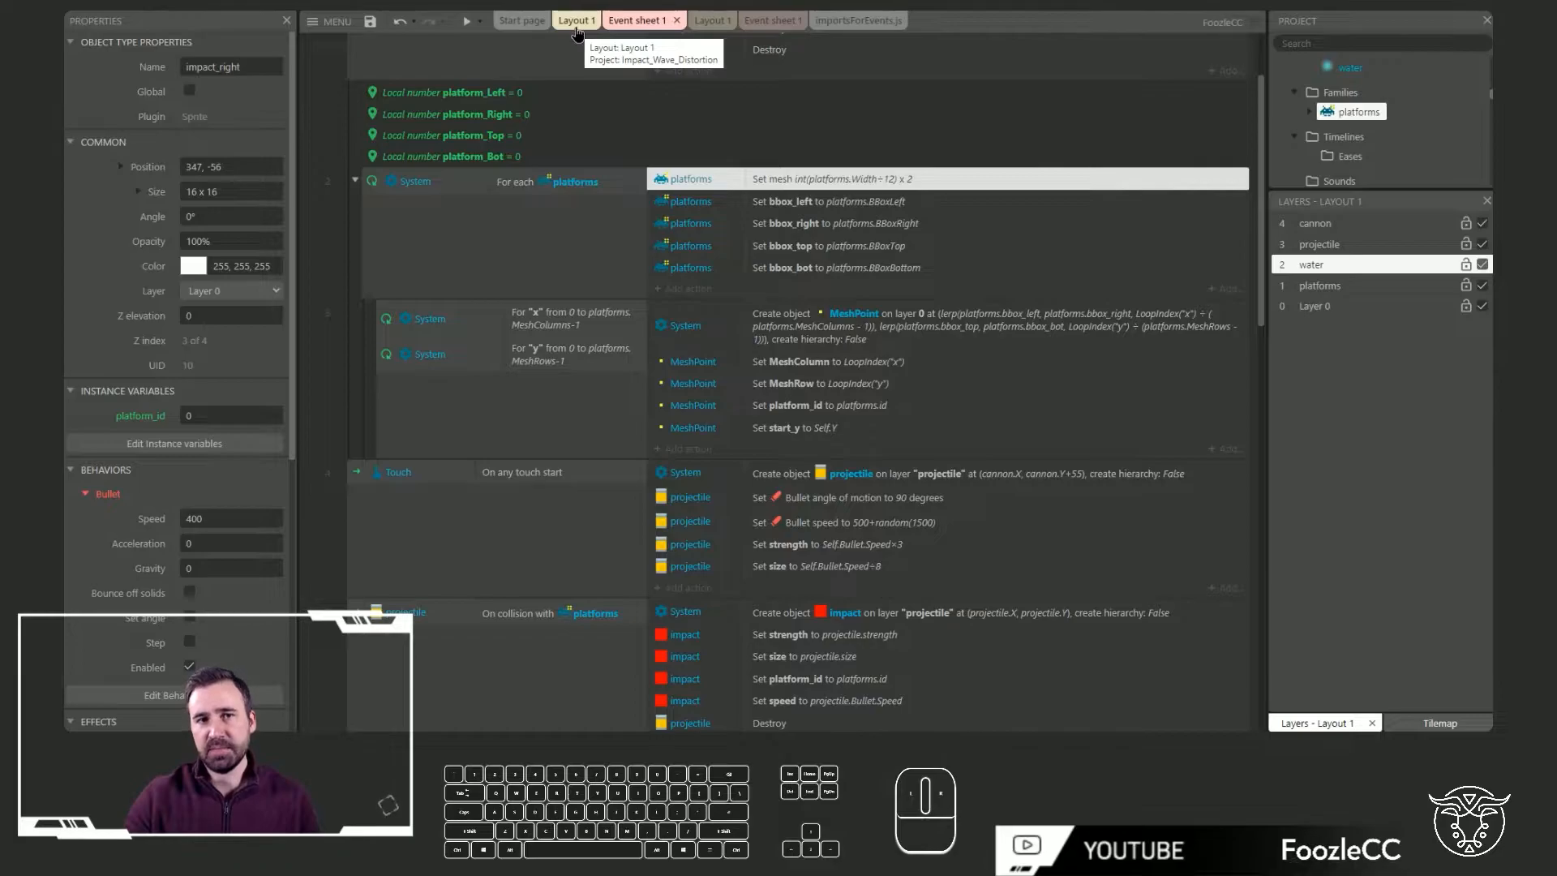
# Return to Layout 1 showing the wavy water platforms
pyautogui.click(576, 20)
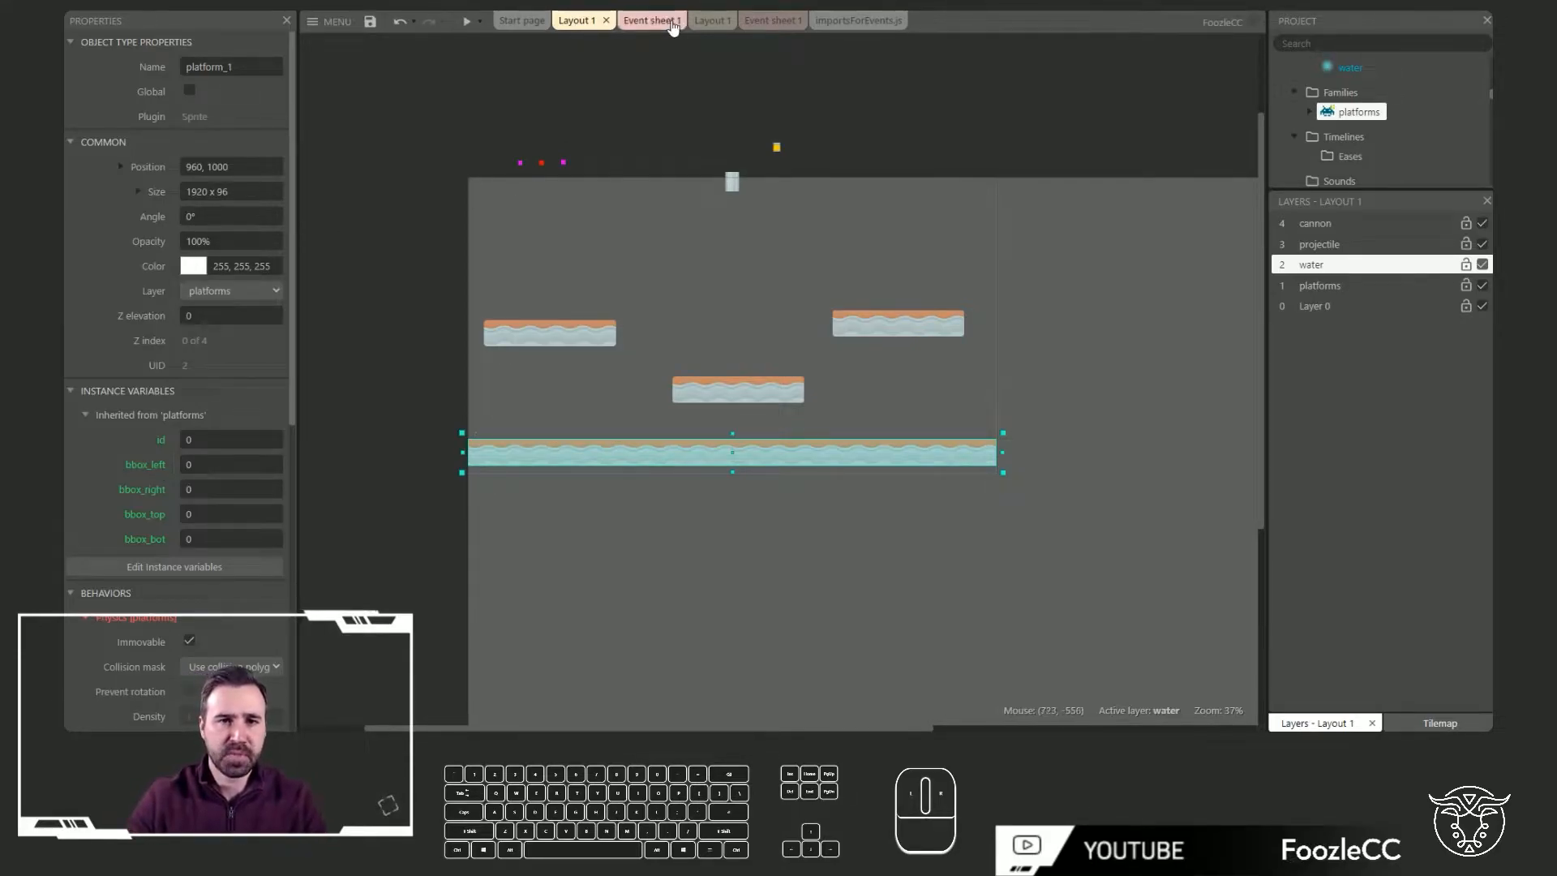
# Reopen Event sheet 1 and scroll down to the projectile collision and impact events
pyautogui.click(652, 20)
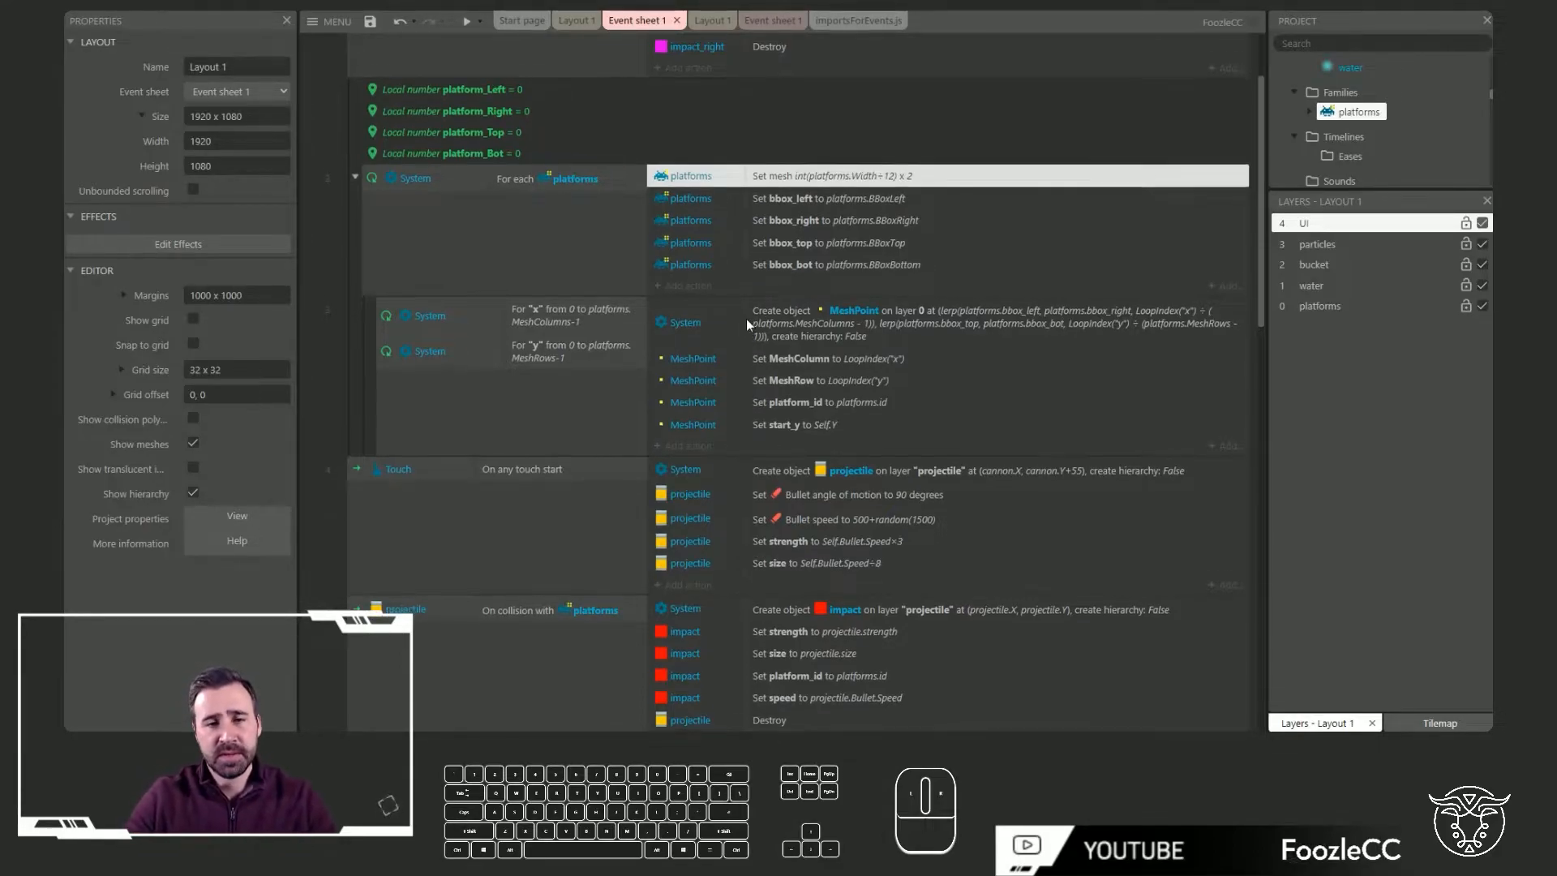
pyautogui.scroll(-3)
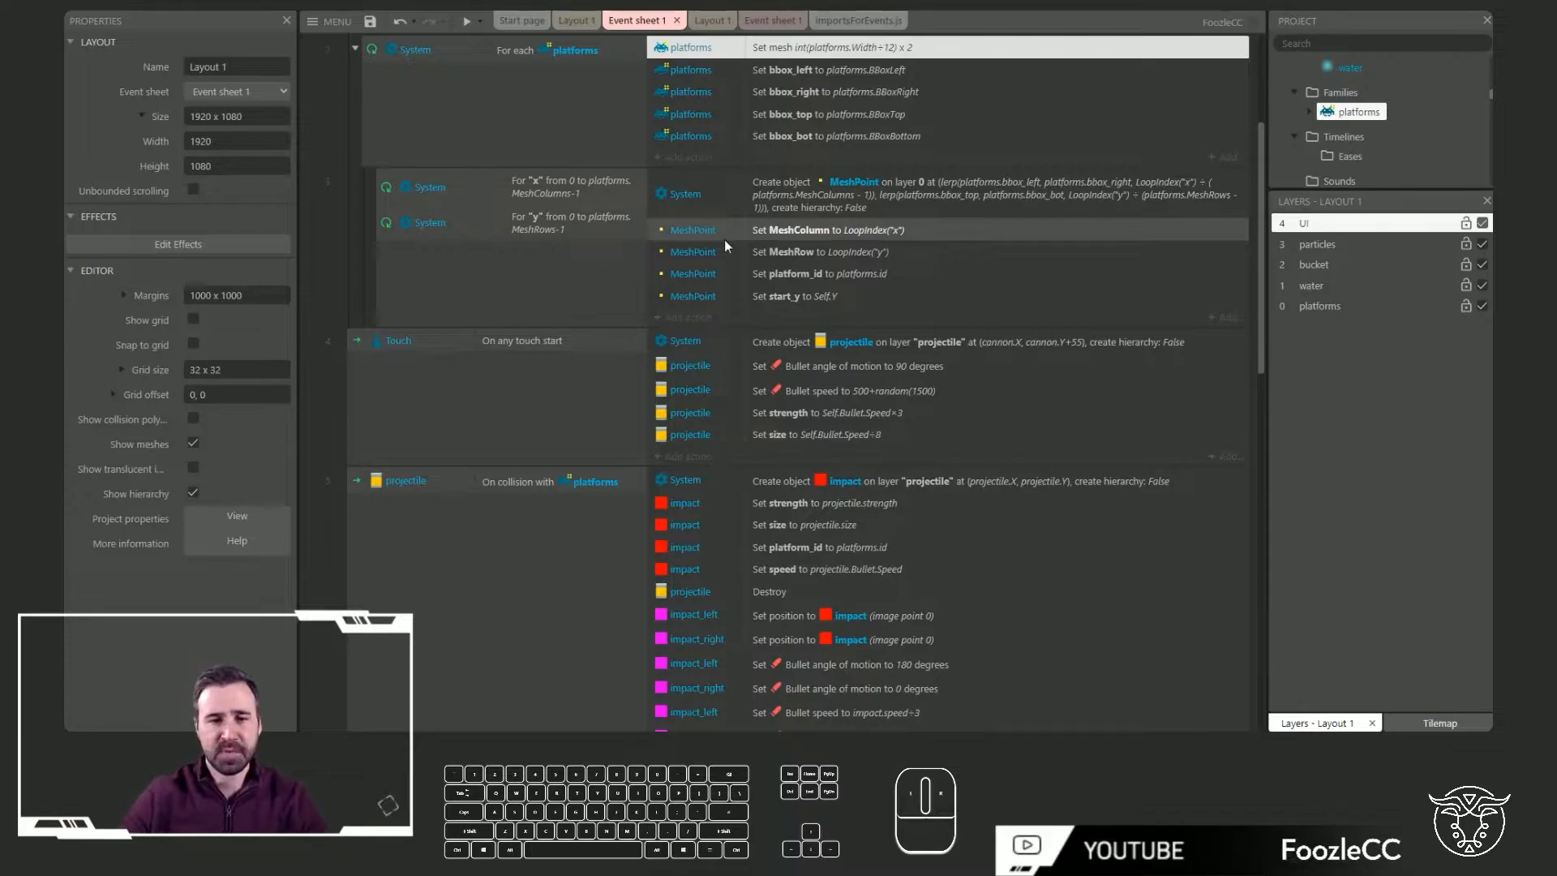
pyautogui.scroll(-3)
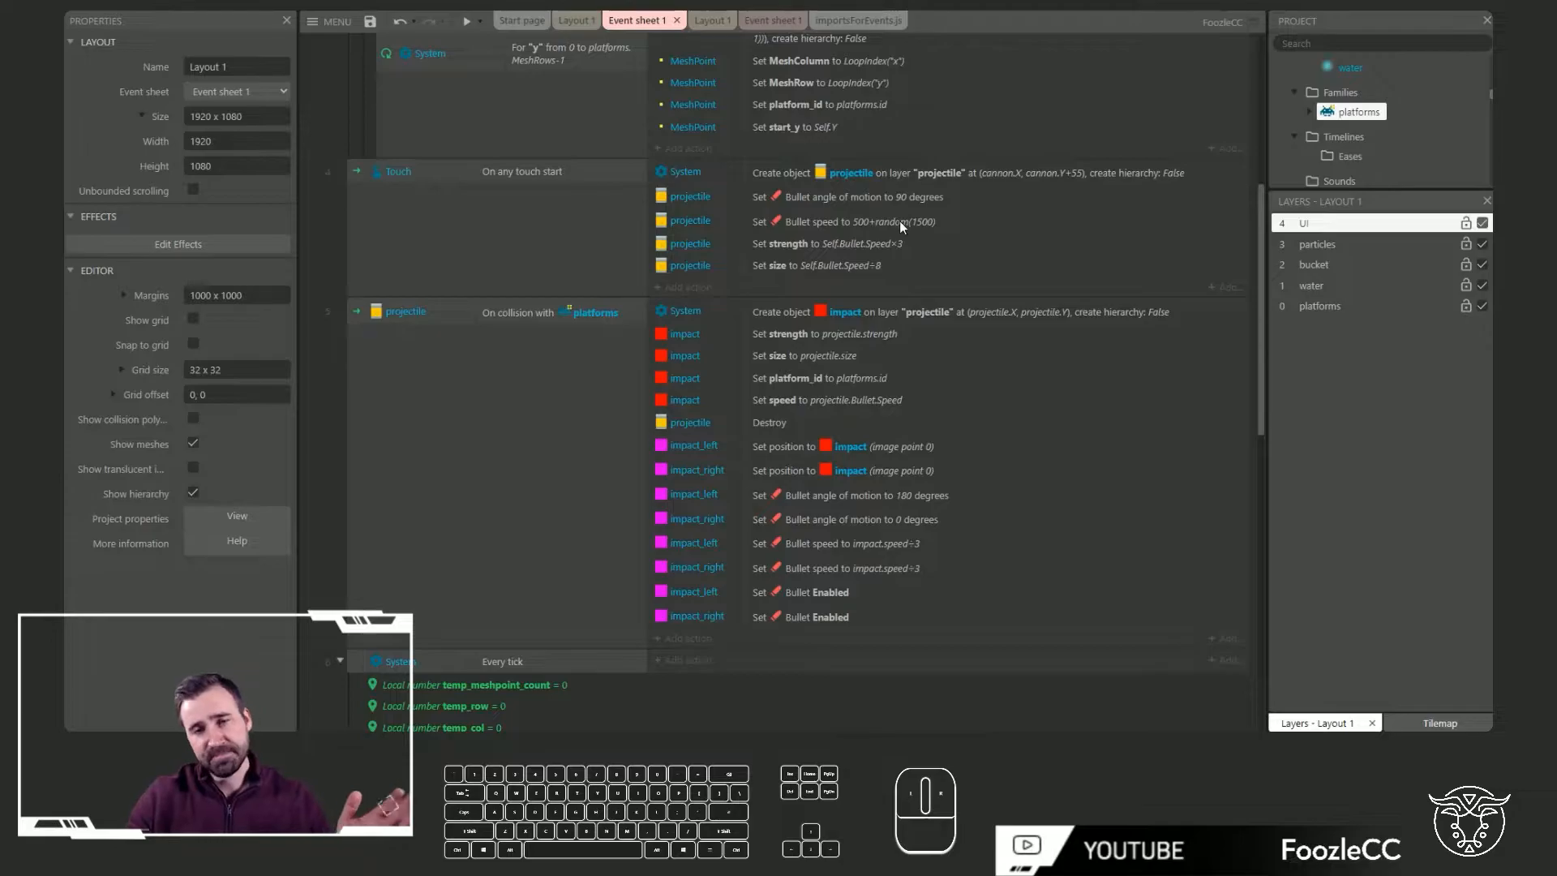
pyautogui.scroll(-3)
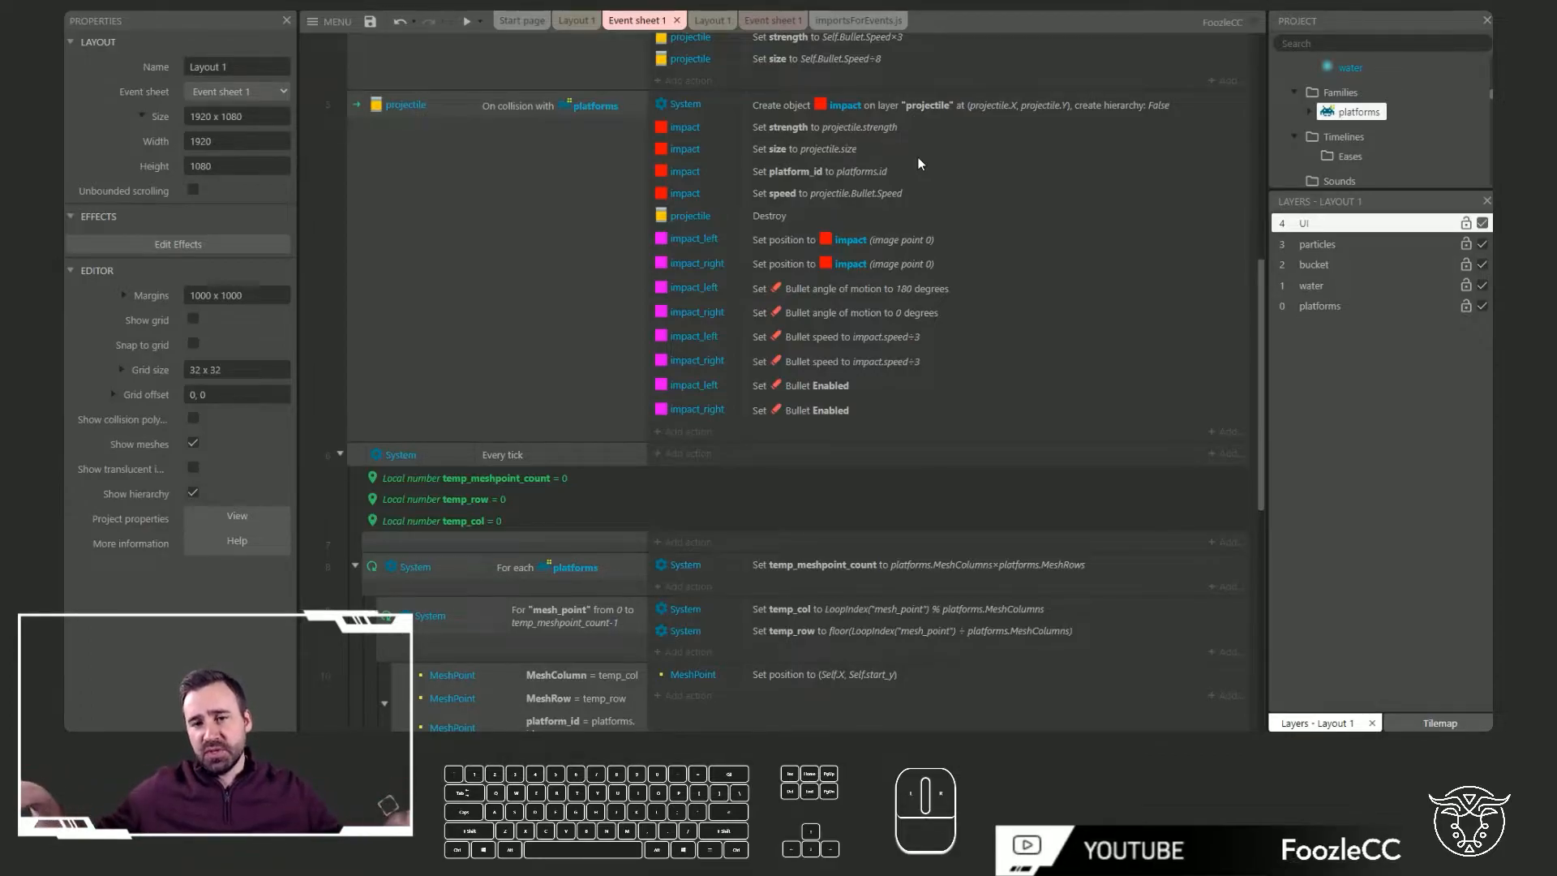
pyautogui.scroll(-3)
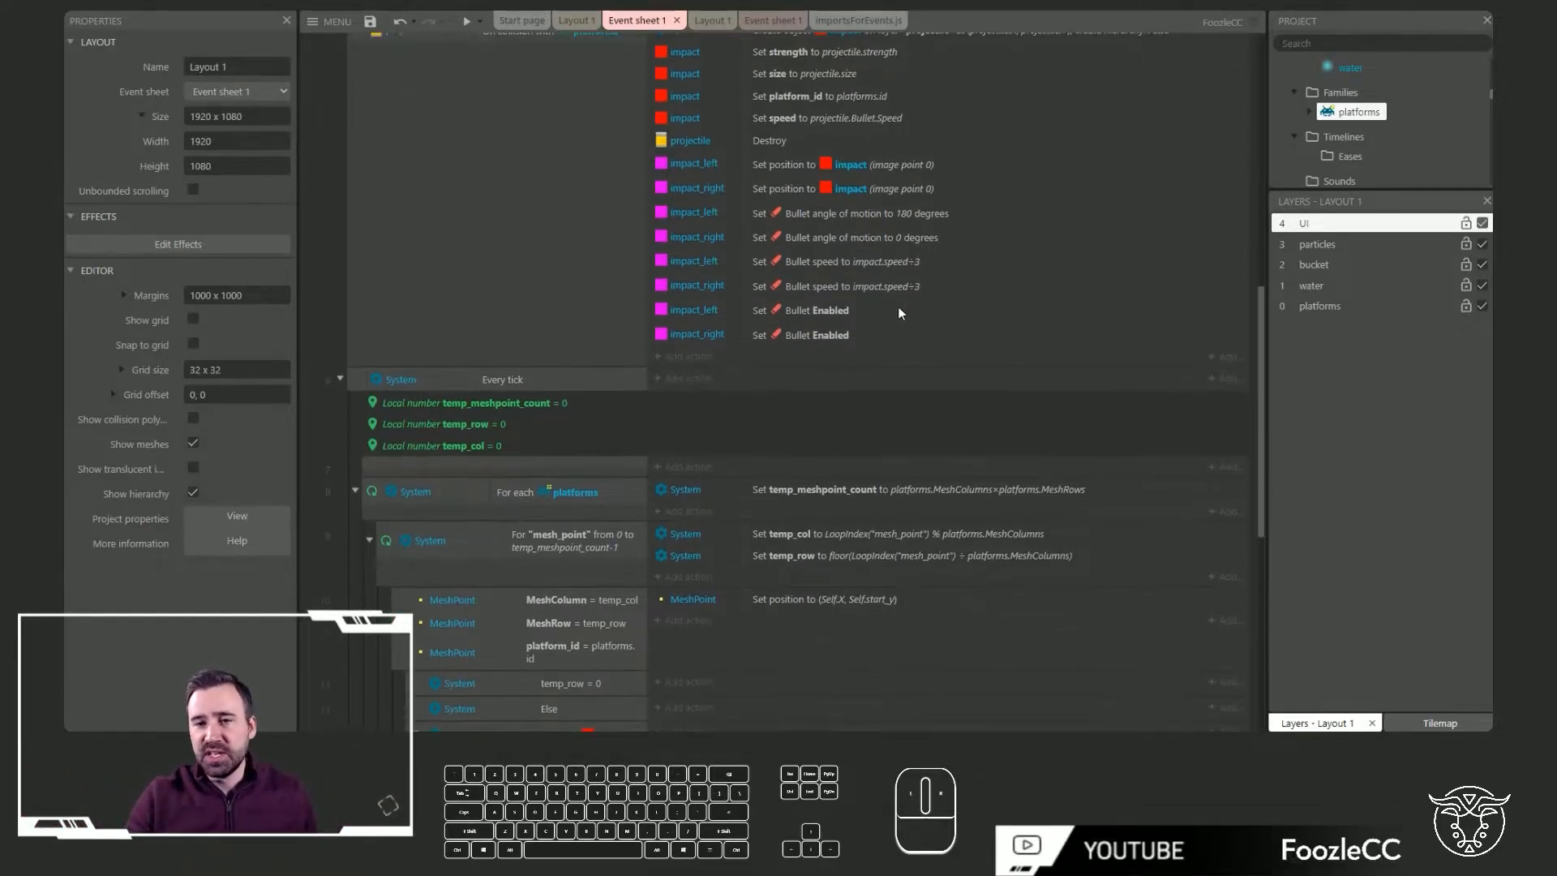
pyautogui.click(859, 261)
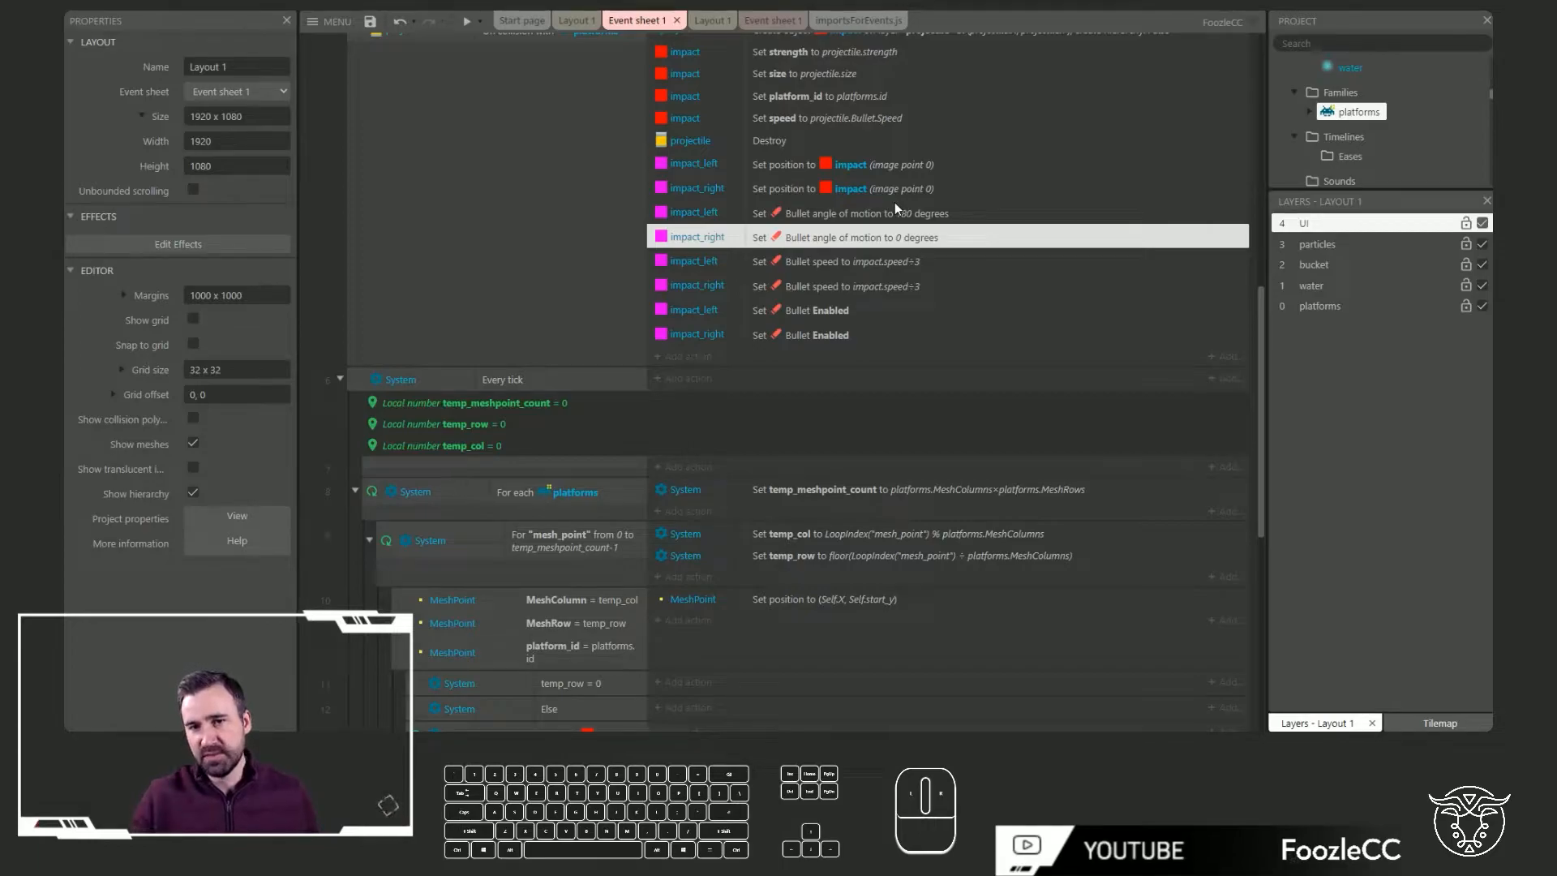
pyautogui.moveTo(888, 263)
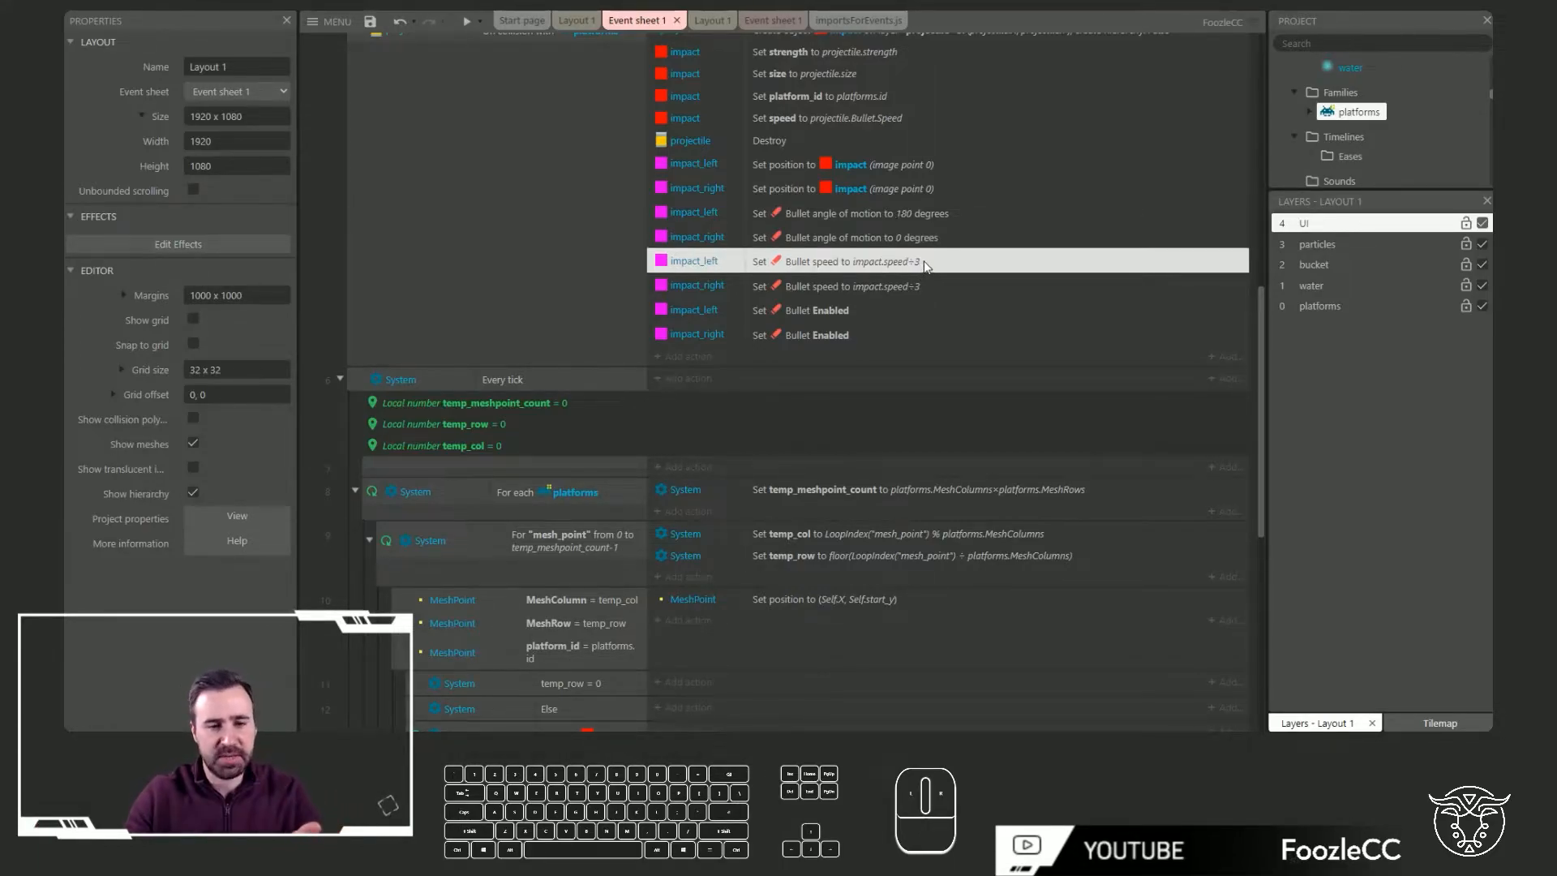
pyautogui.scroll(-3)
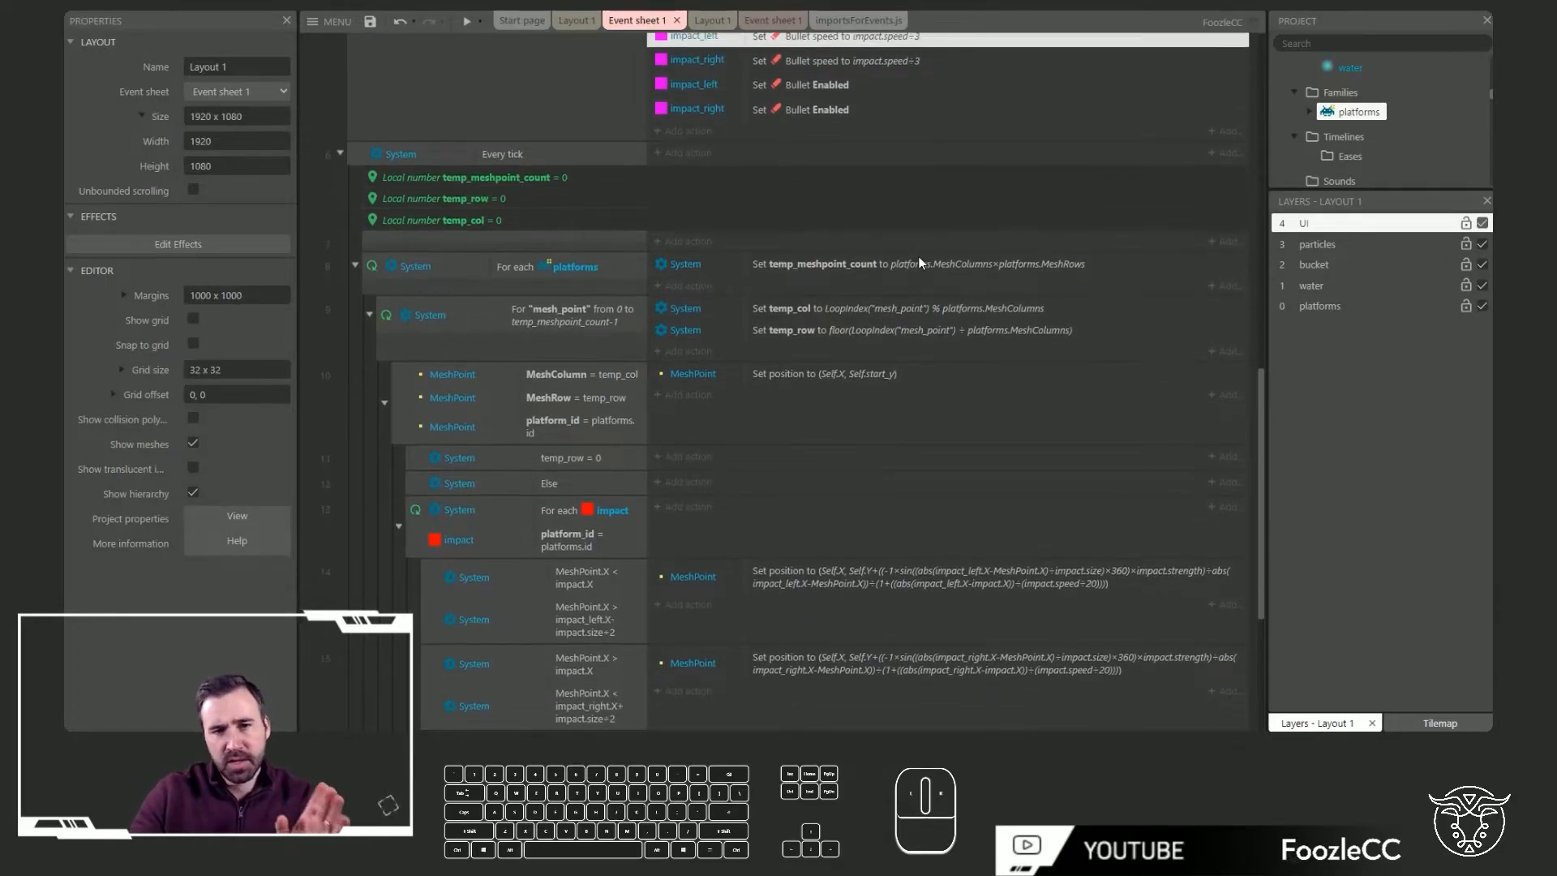
pyautogui.scroll(-3)
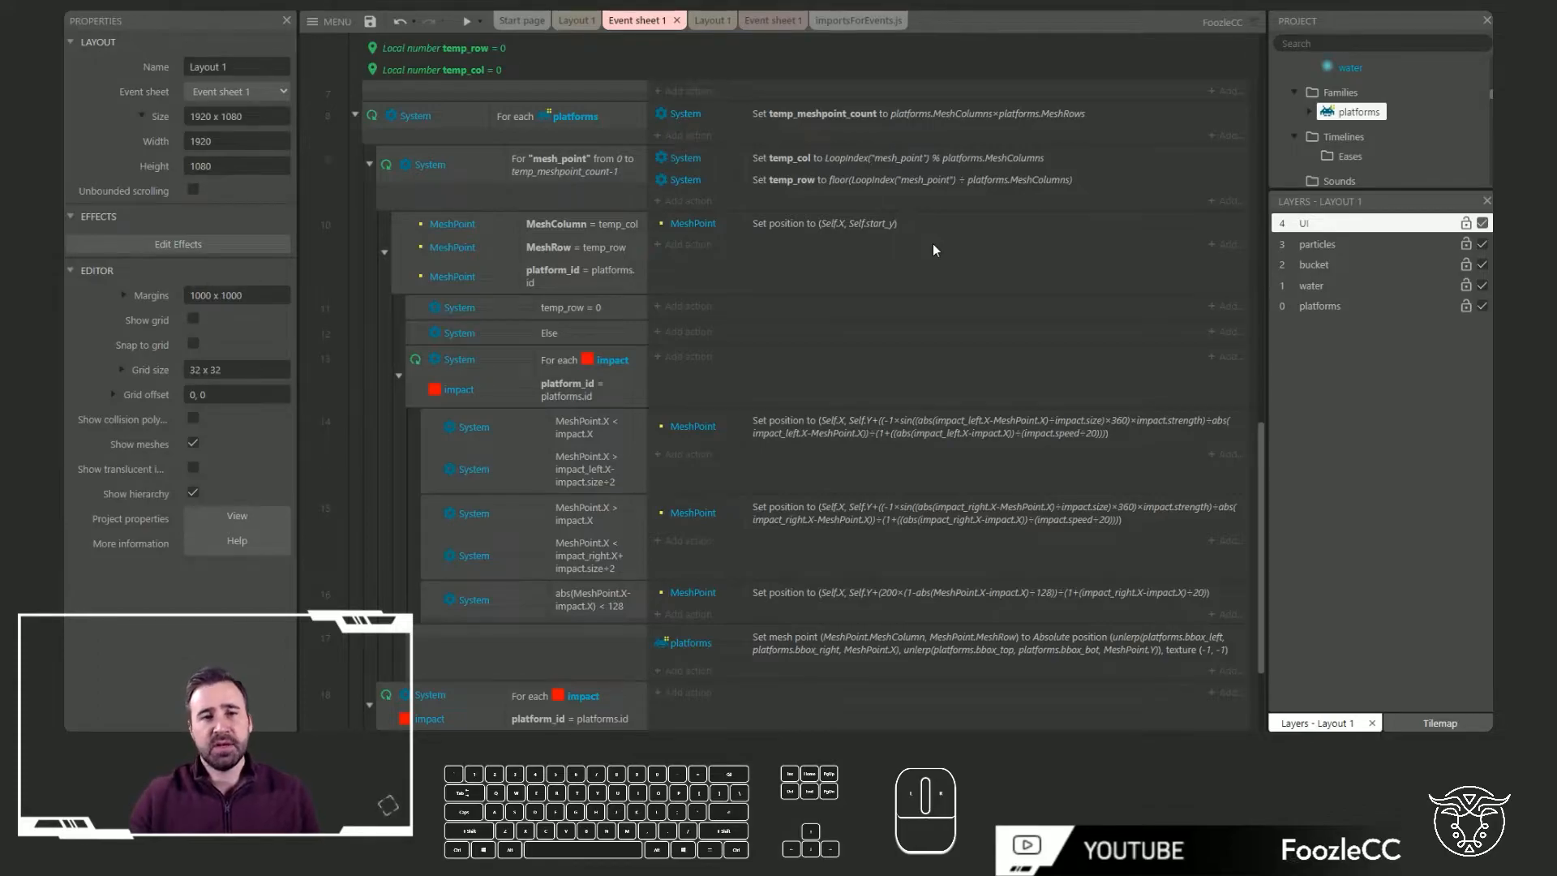
pyautogui.scroll(-3)
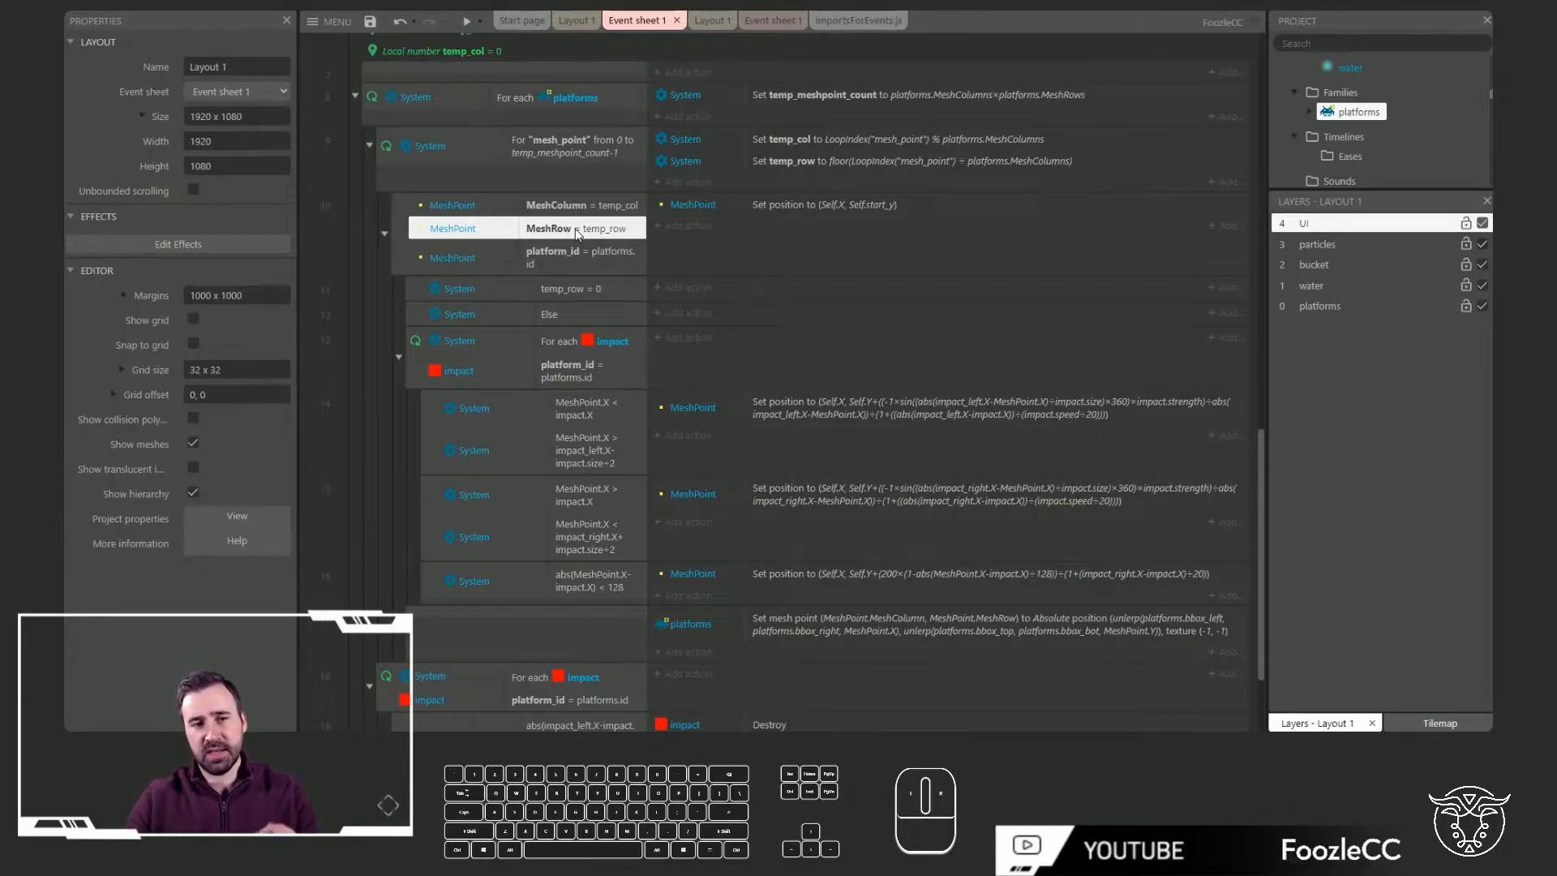
pyautogui.scroll(-3)
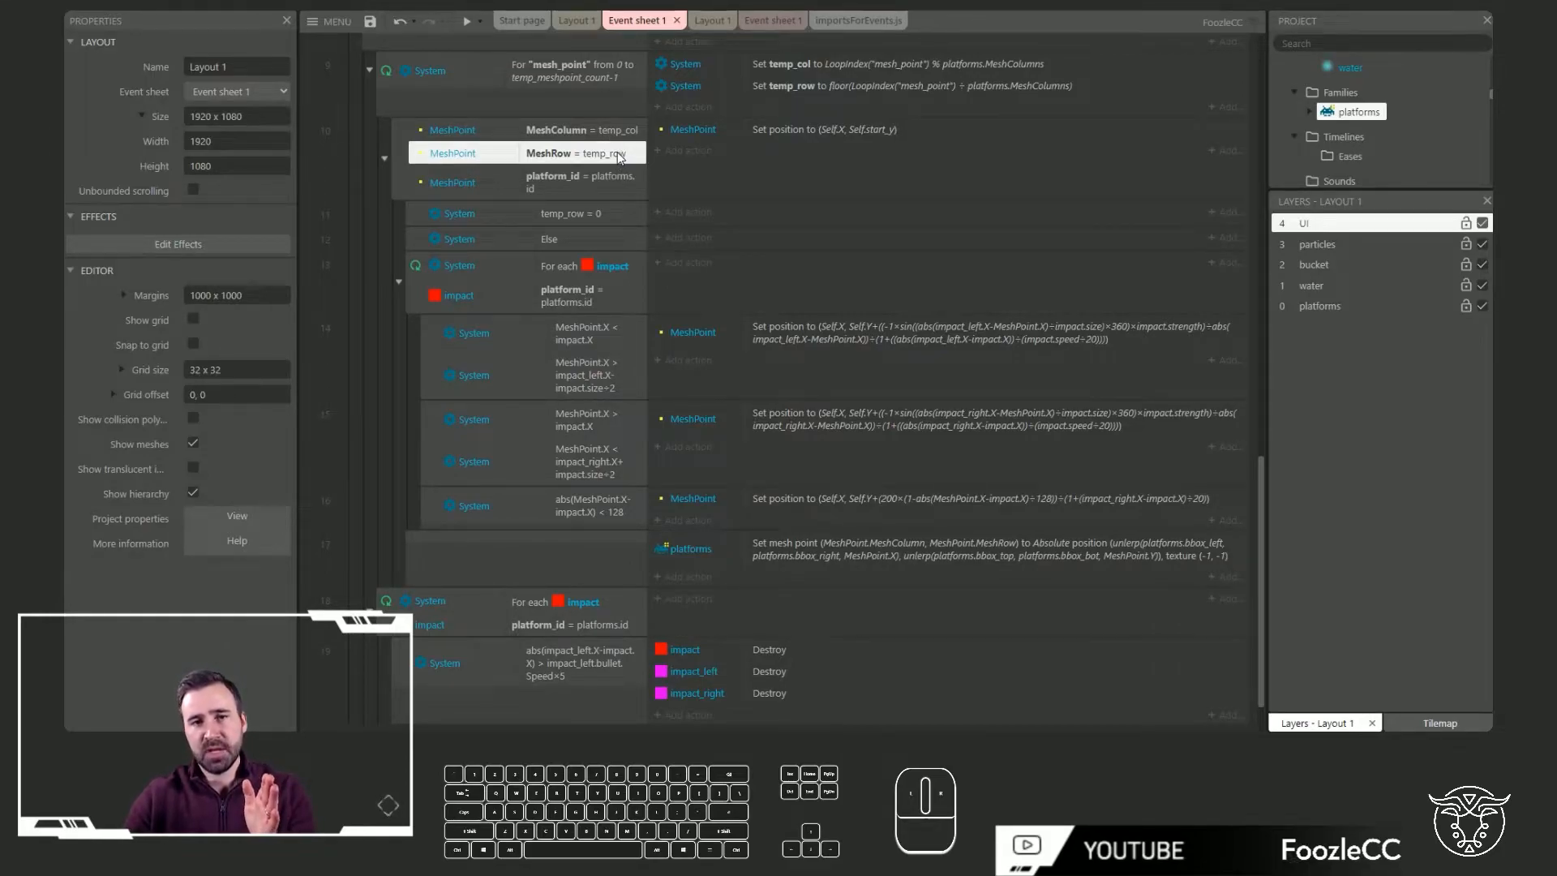
pyautogui.click(840, 129)
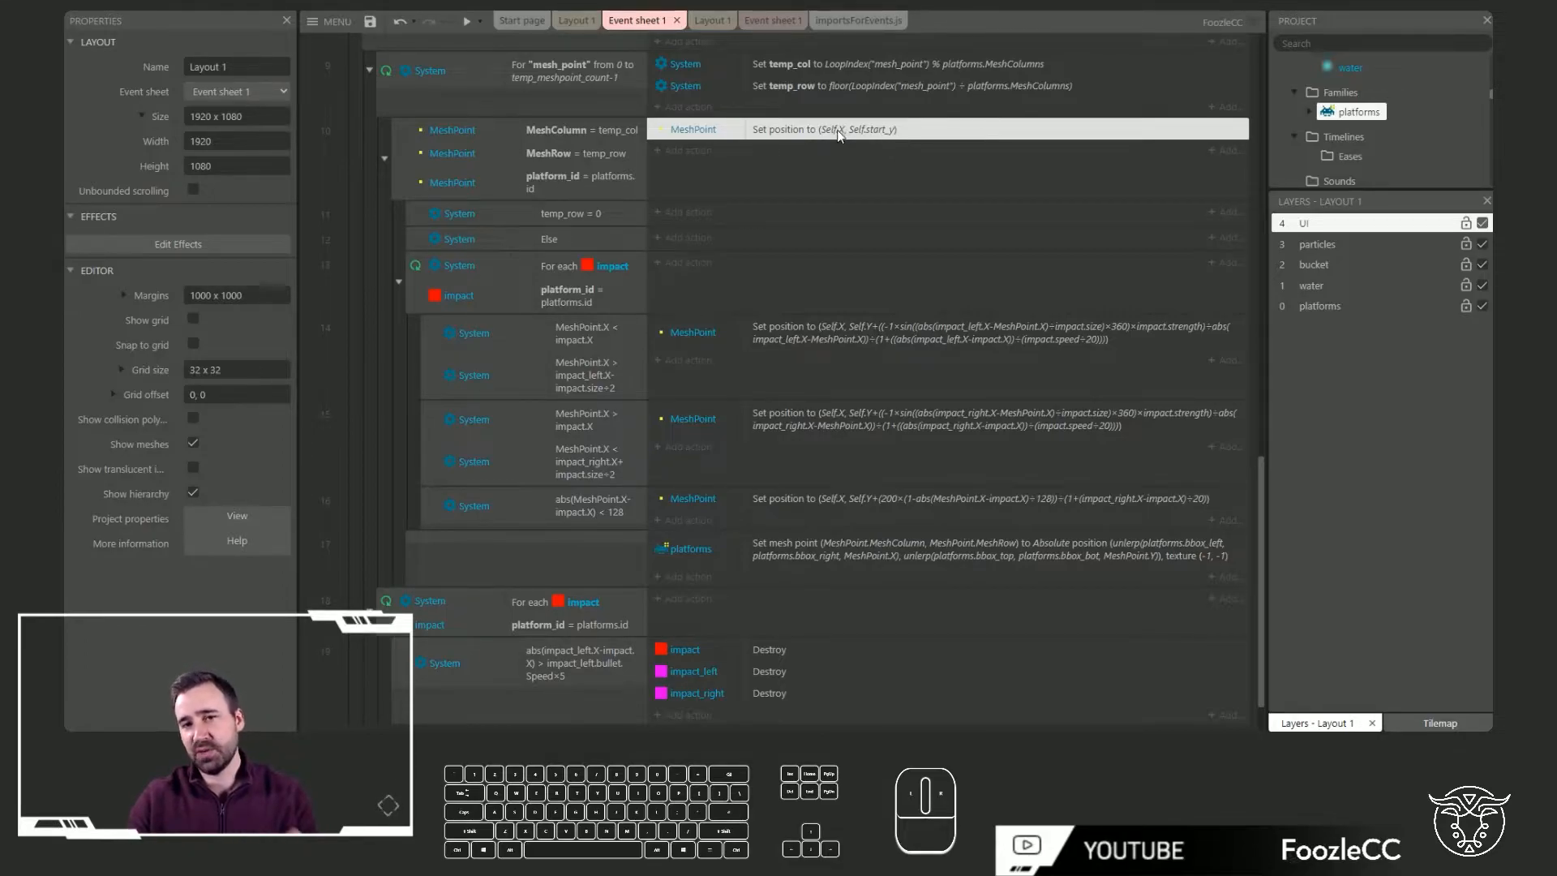
pyautogui.moveTo(863, 140)
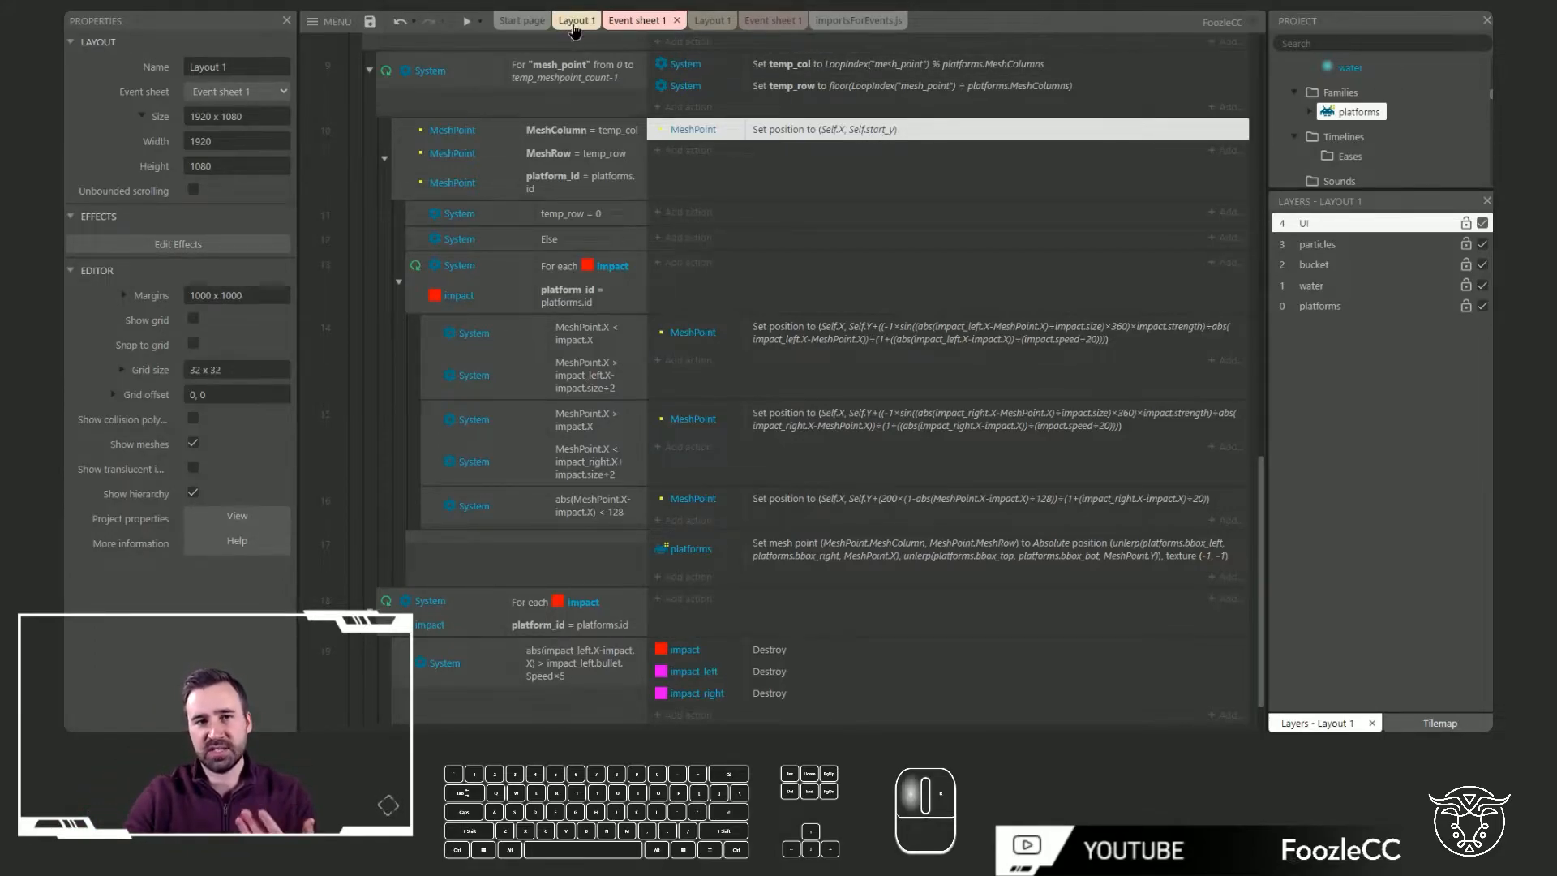
# Switch to Layout 1 and select the 4x4 MeshPoint sprite beside the bottom platform
pyautogui.click(576, 20)
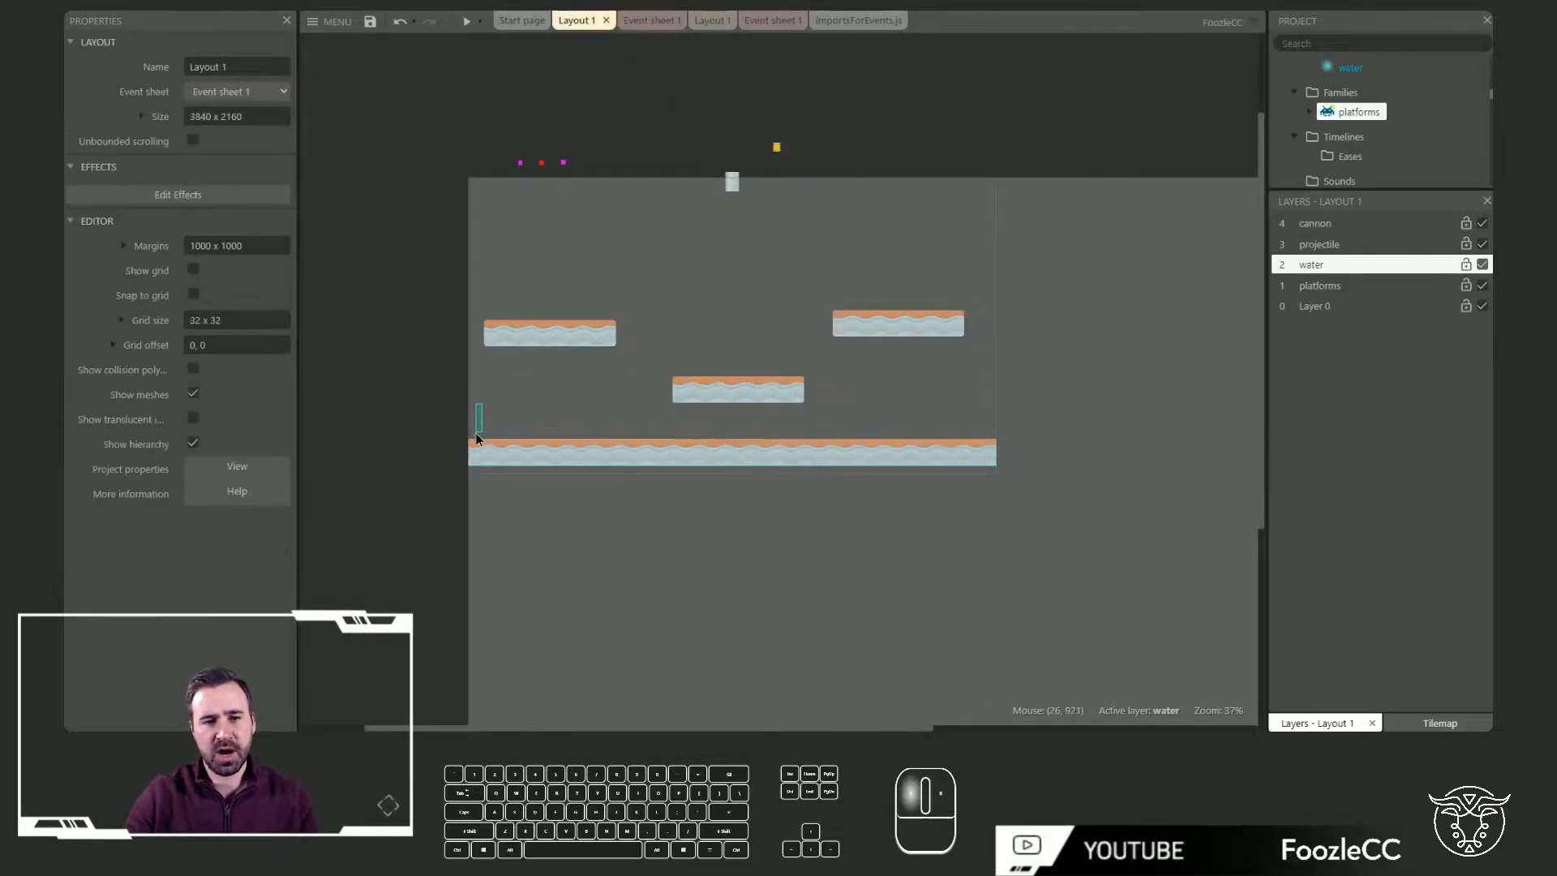
pyautogui.click(477, 440)
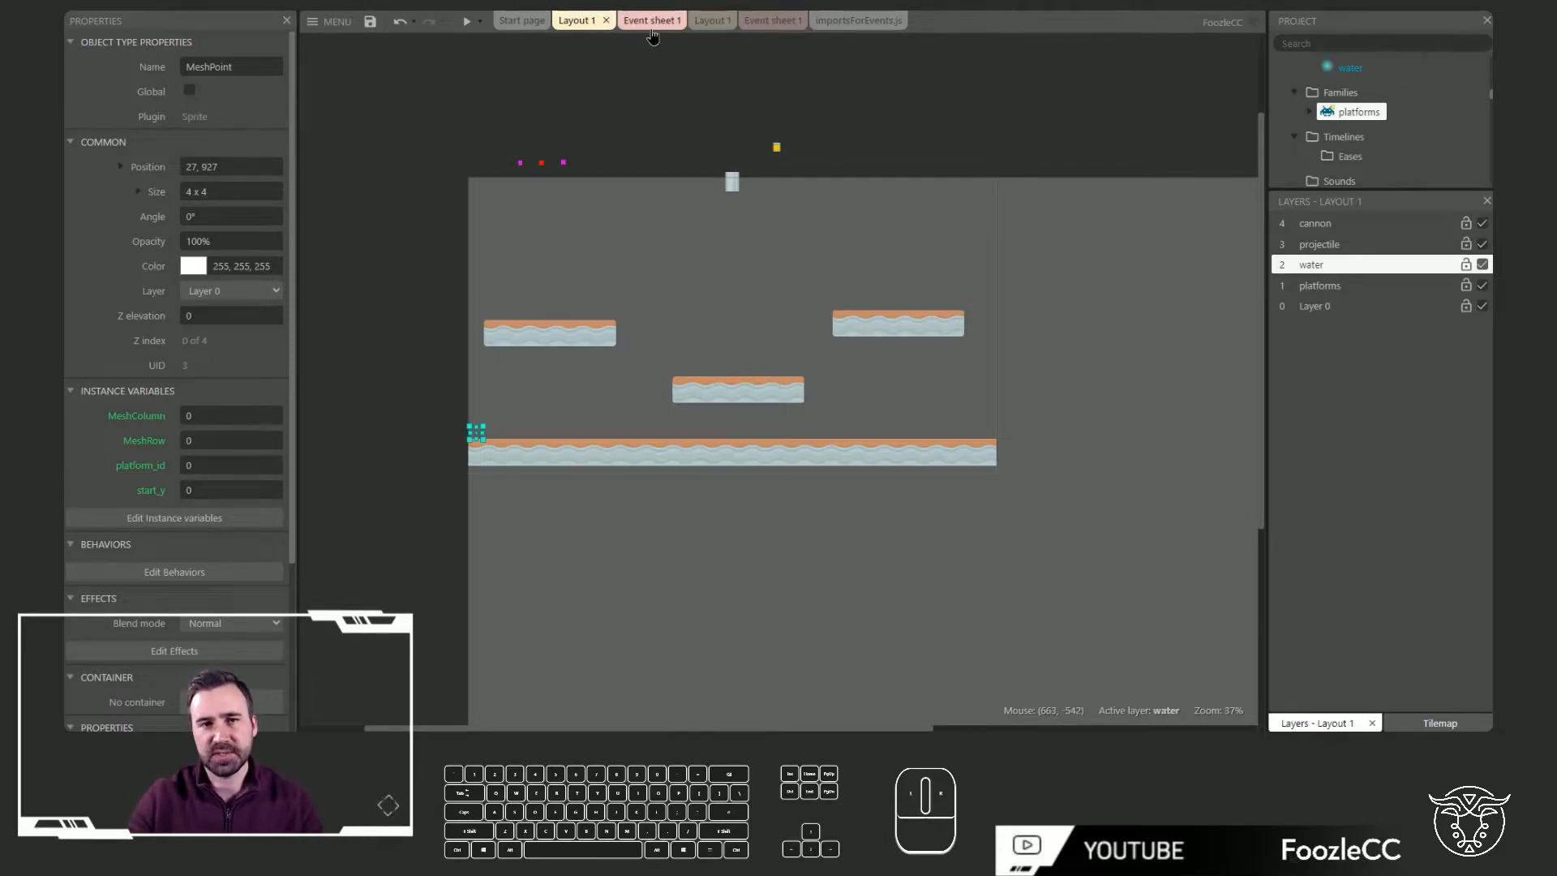
# Return to Event sheet 1 and scroll to the MeshPoint ripple formulas and impact-destroy event
pyautogui.click(651, 19)
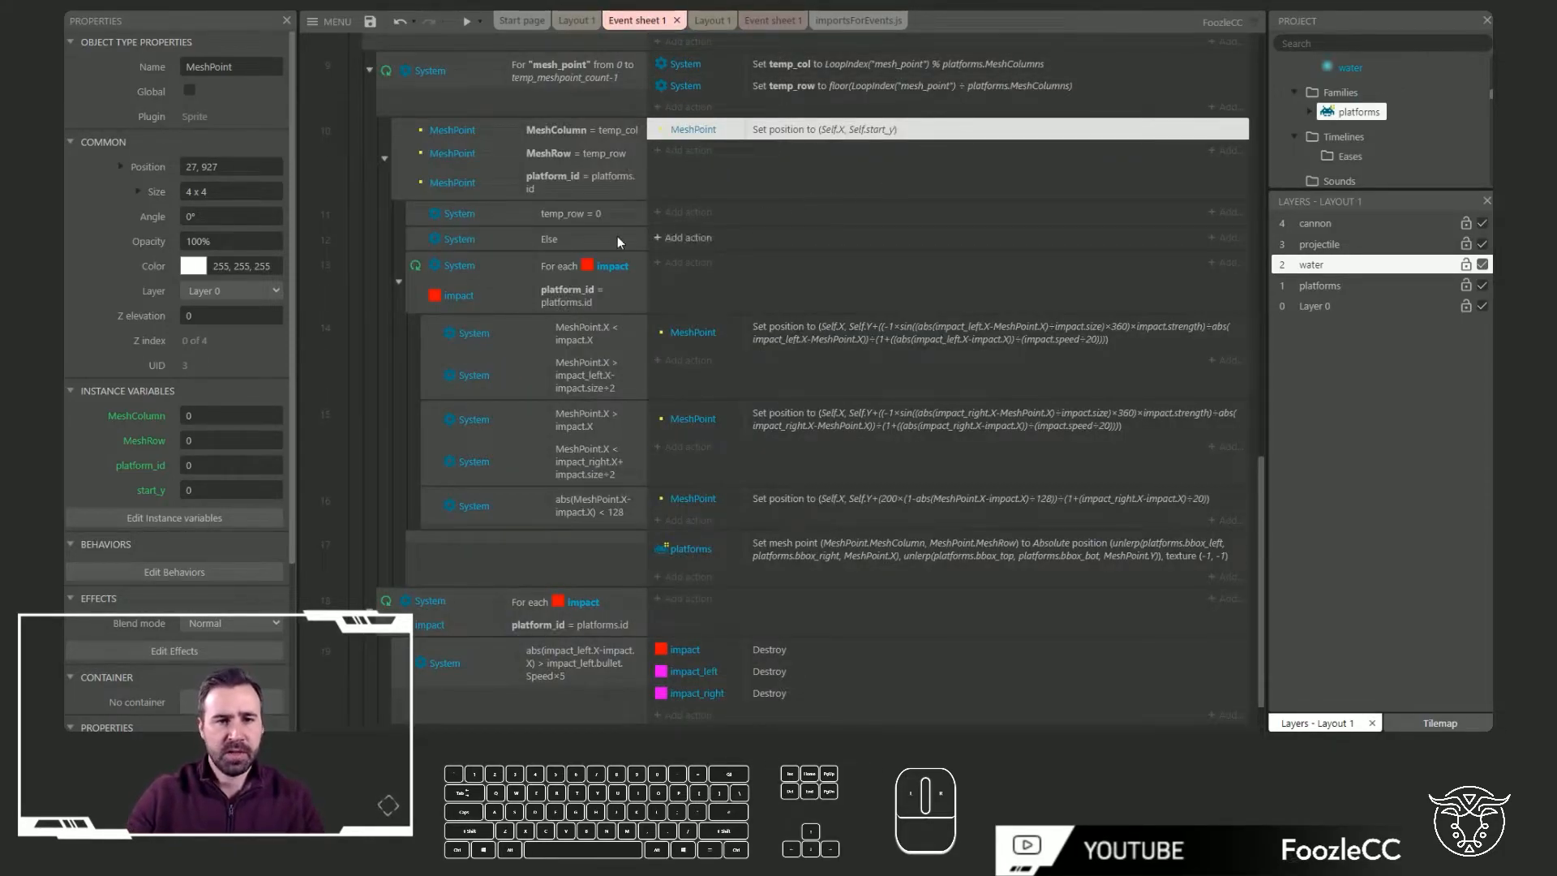
pyautogui.scroll(-3)
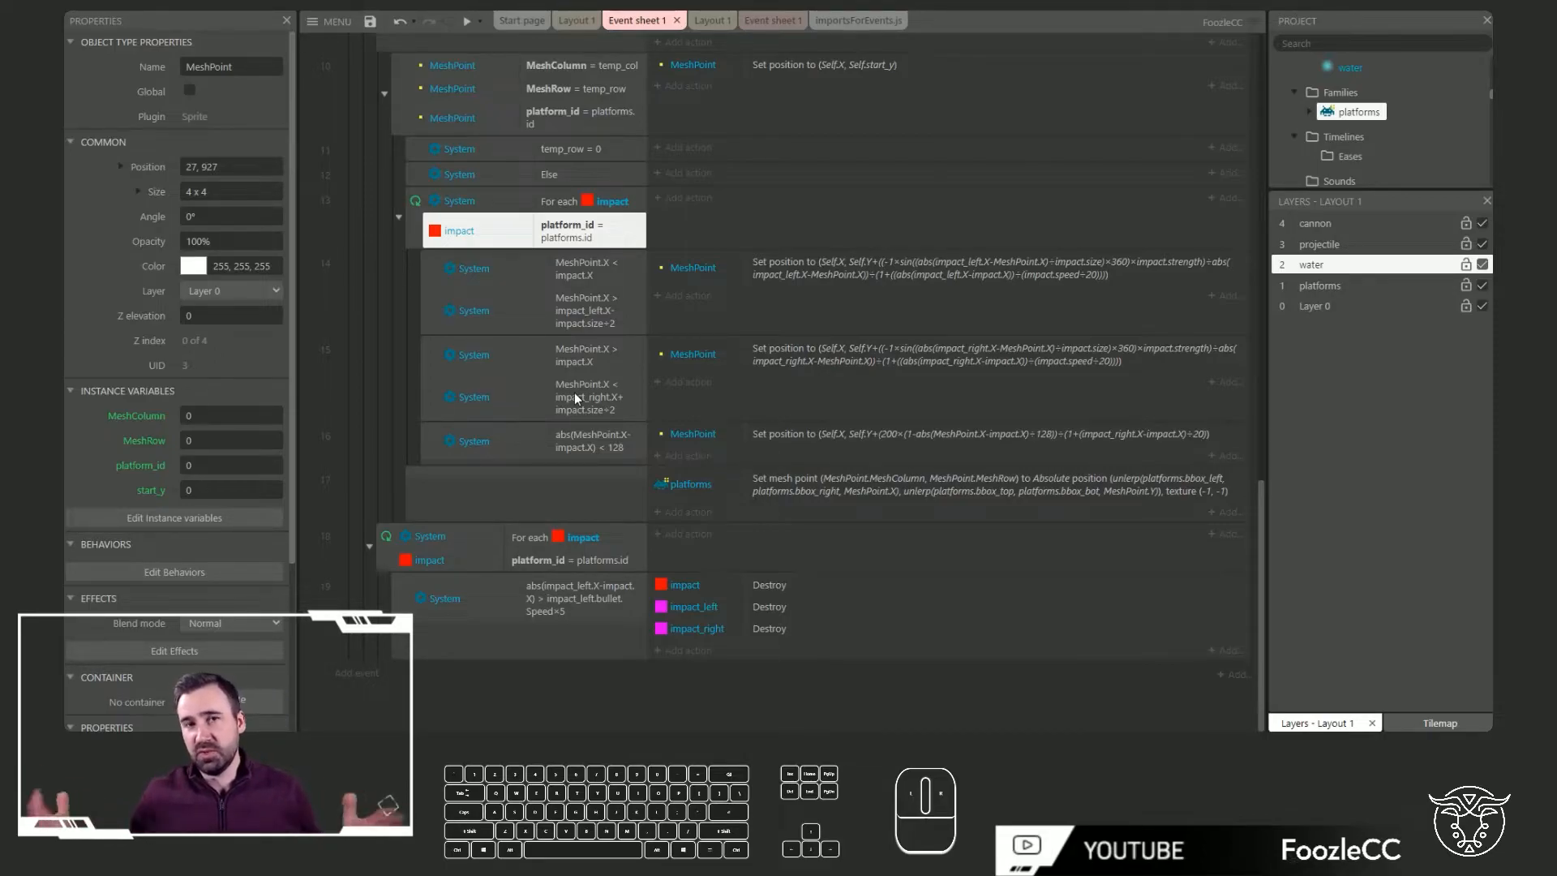
pyautogui.moveTo(650, 318)
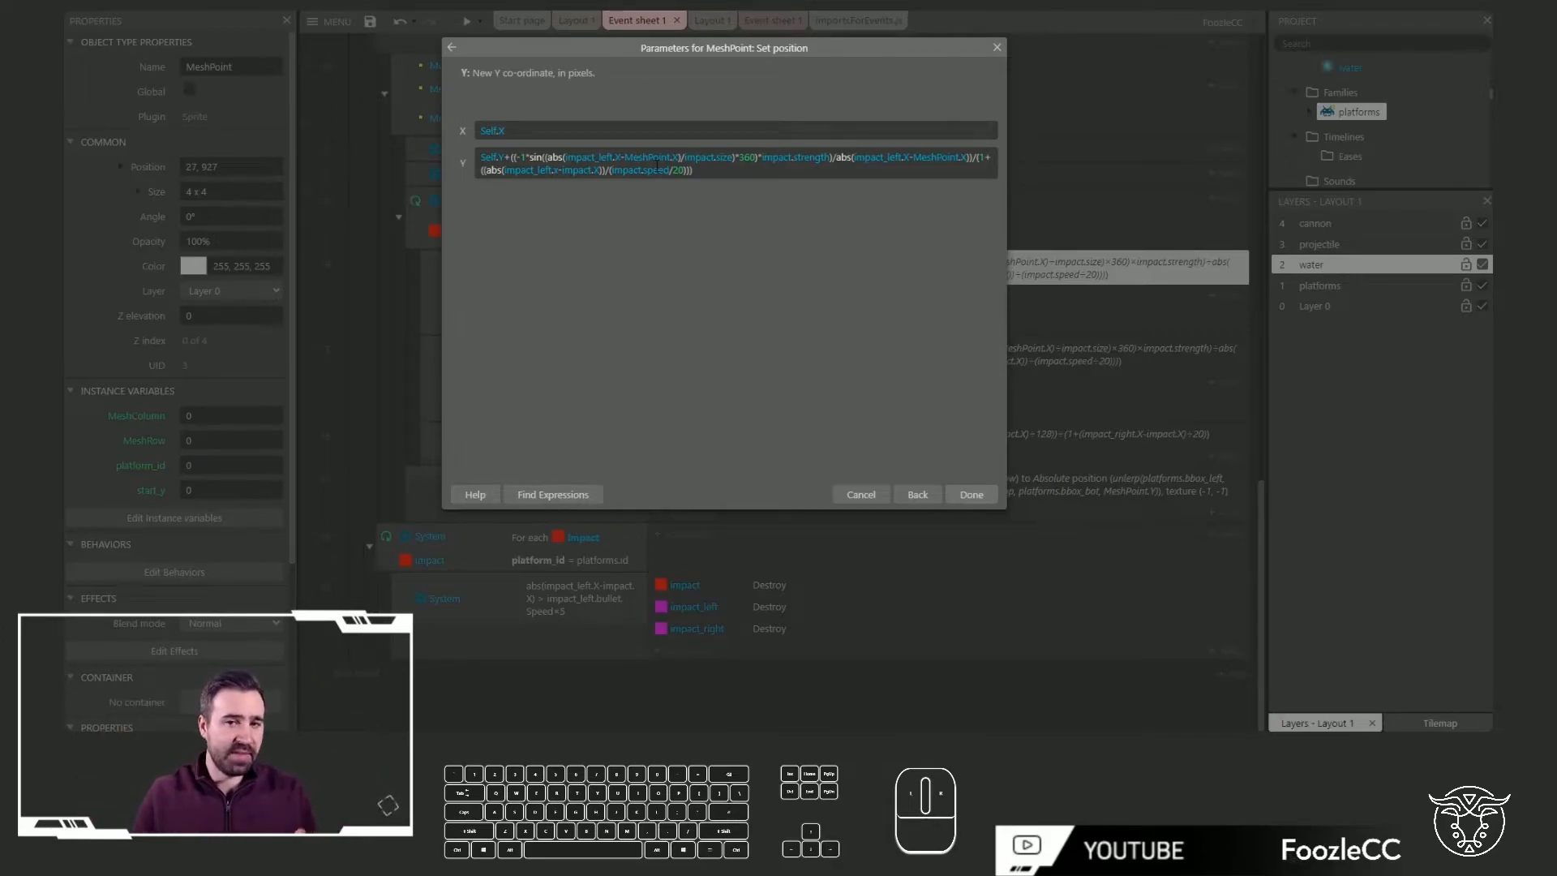
# Review the left-impact MeshPoint Set position action's sine-based Y ripple formula and confirm it
pyautogui.doubleClick(796, 156)
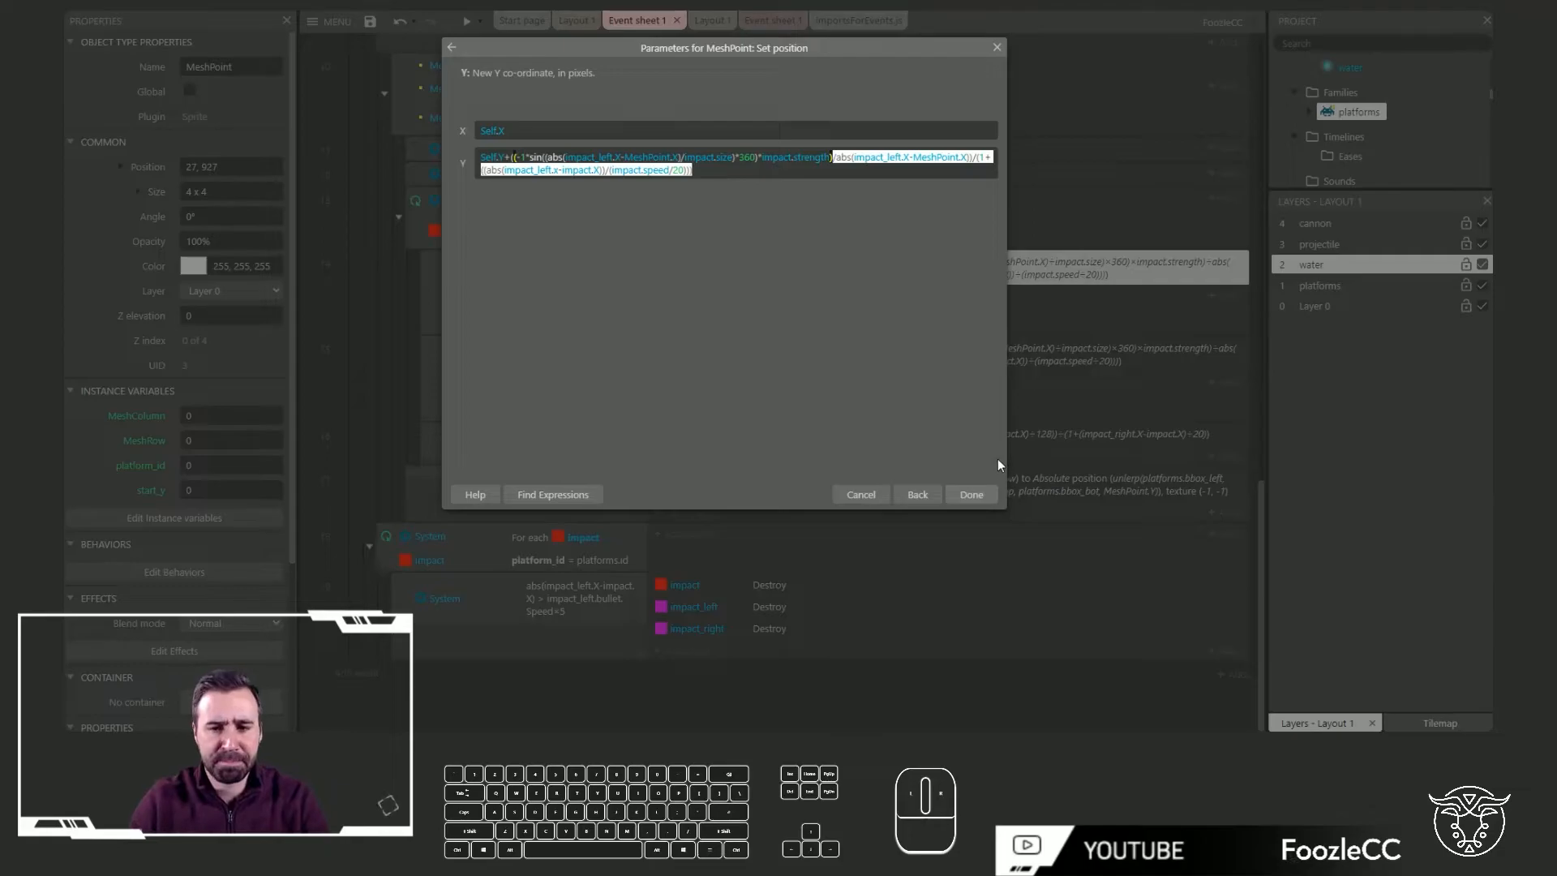
pyautogui.click(972, 494)
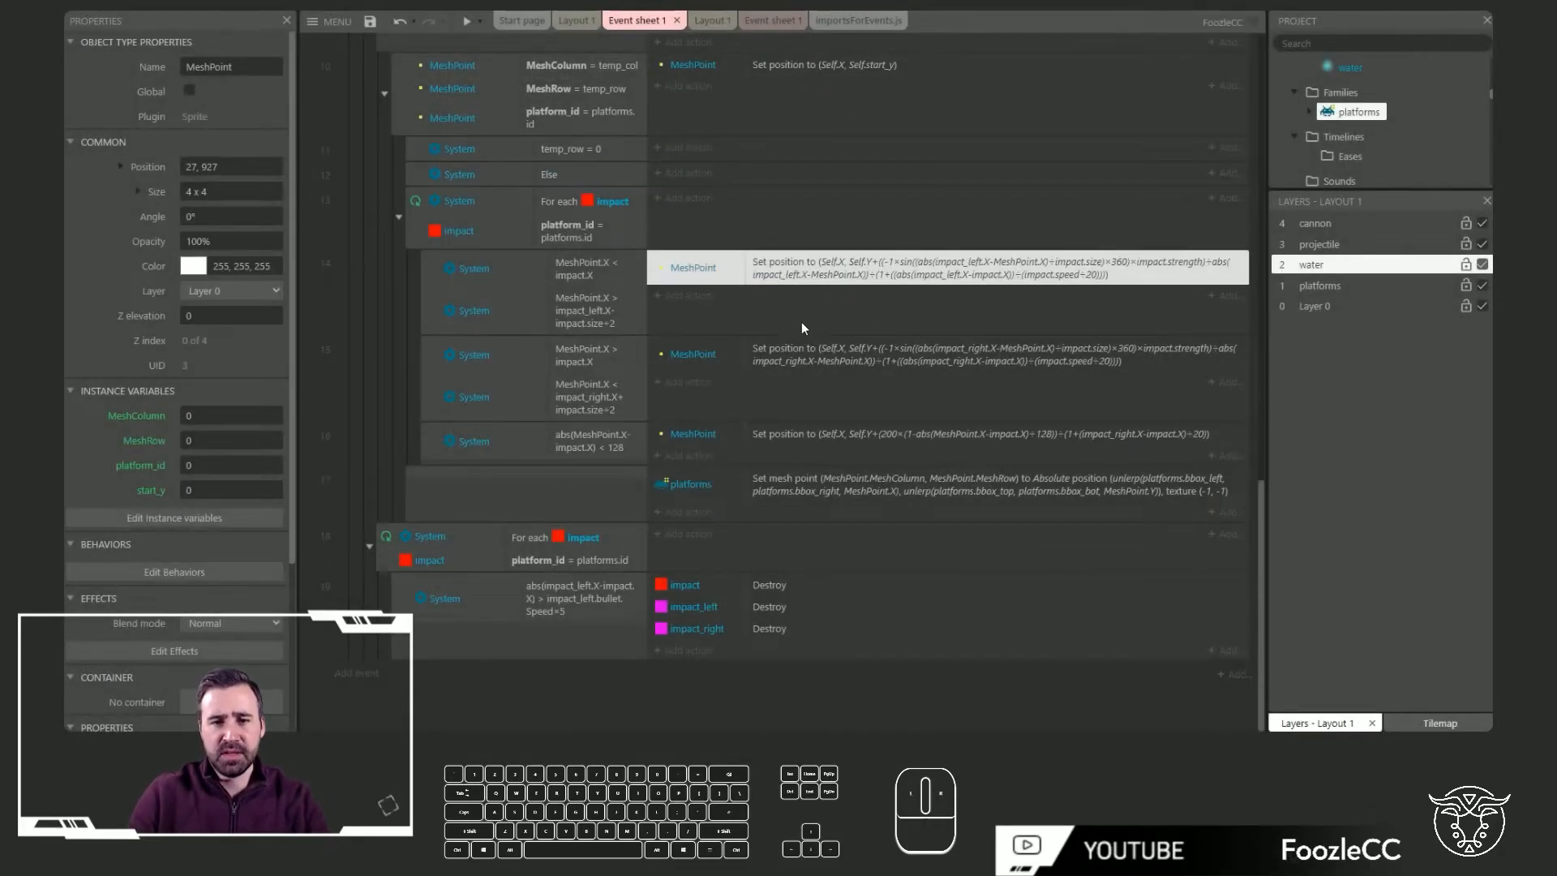
pyautogui.moveTo(816, 363)
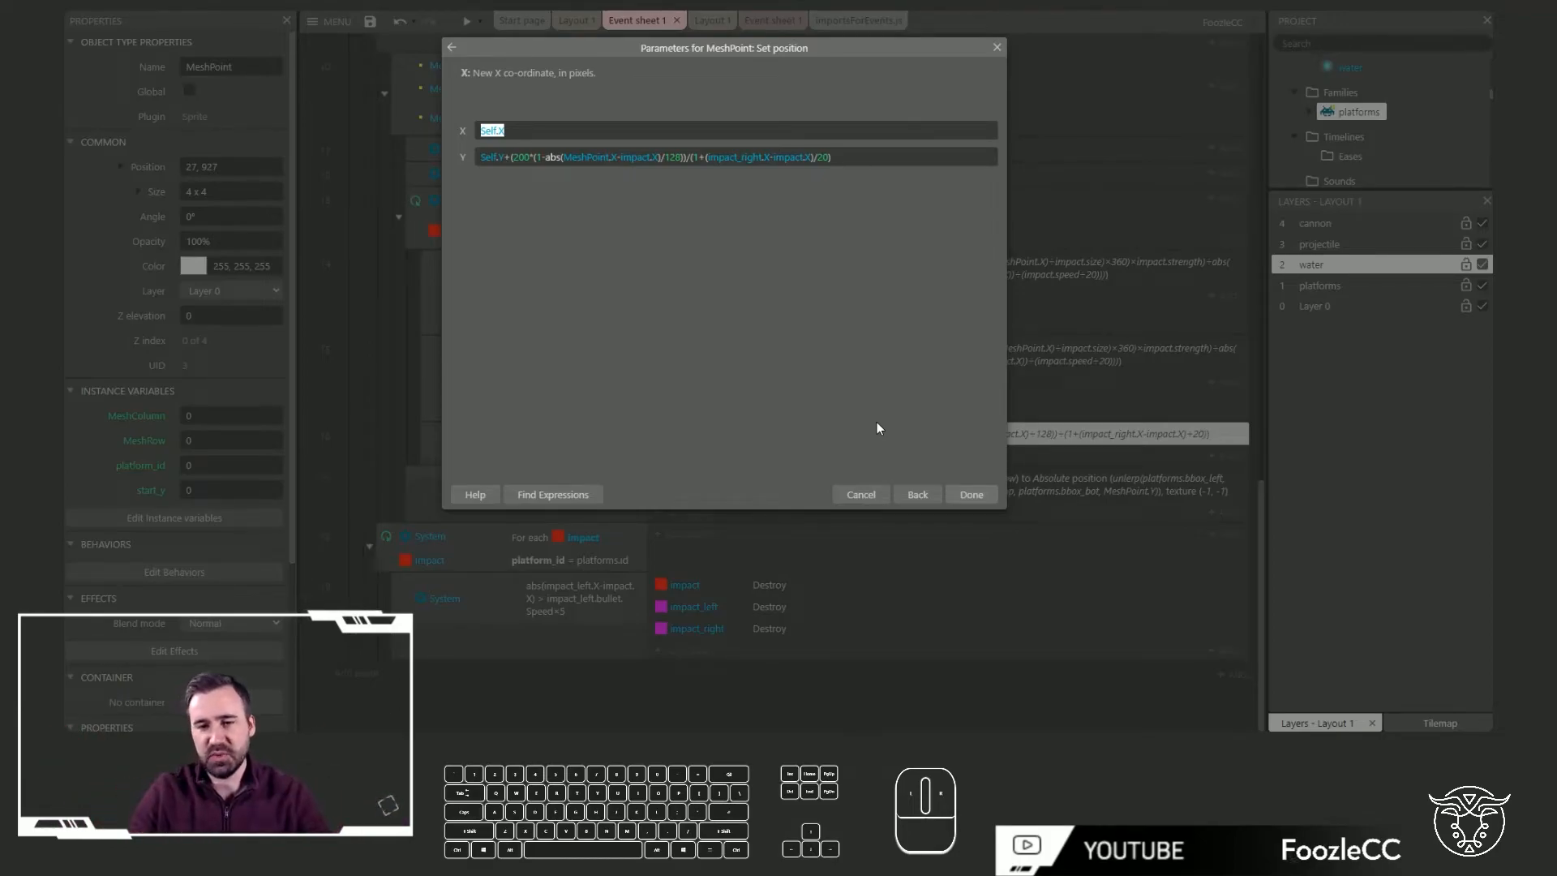
# Confirm the MeshPoint position formula parameters with Done
pyautogui.click(970, 494)
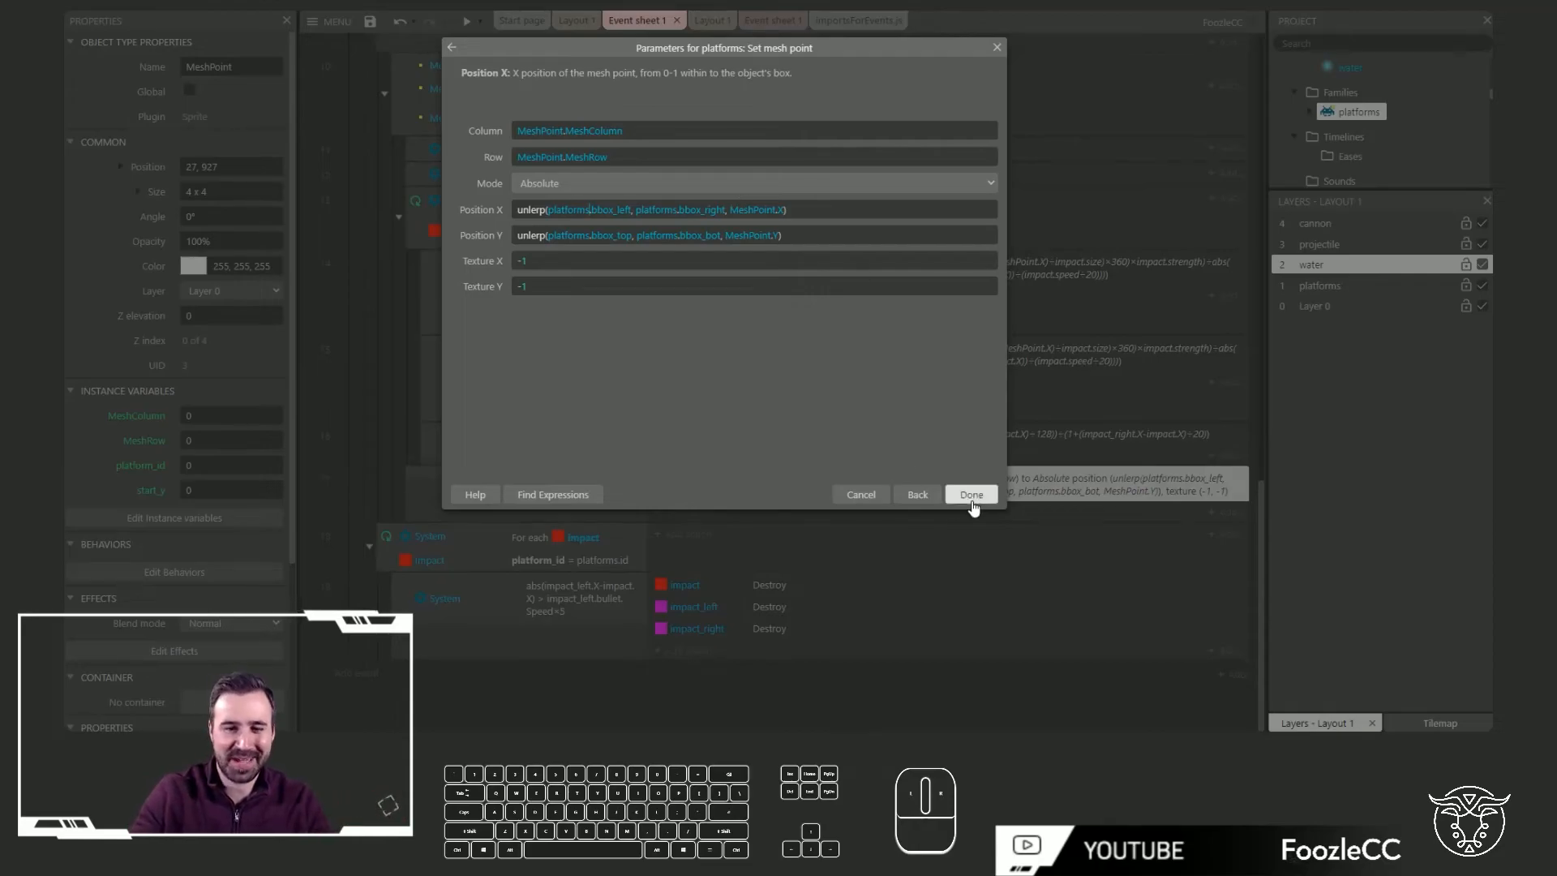
# Confirm the Set mesh point mapping, test the ripples, and close the preview
pyautogui.click(971, 493)
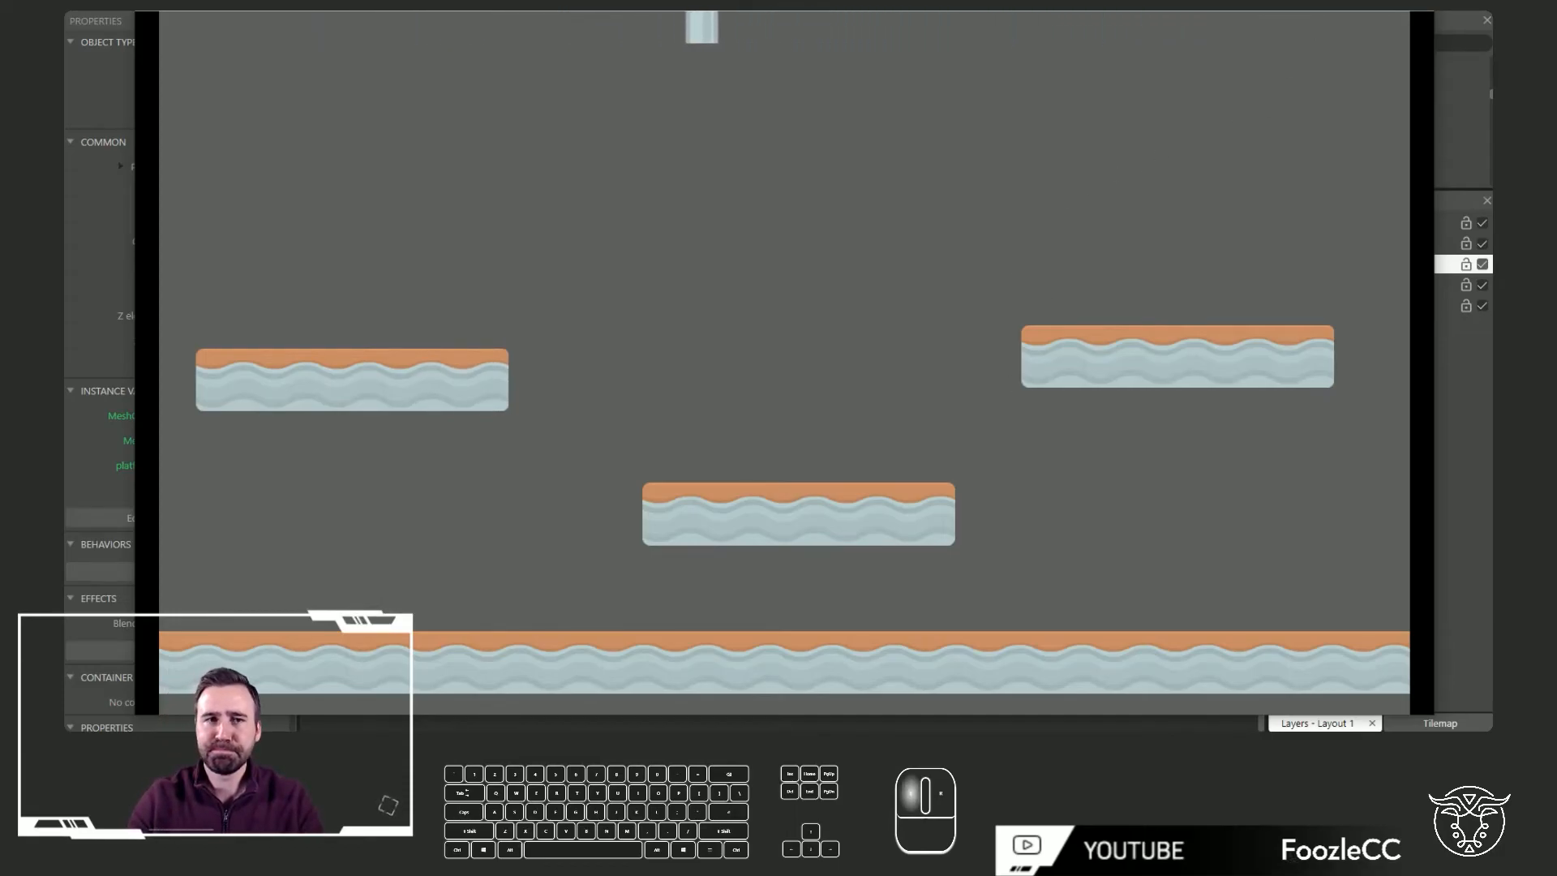
pyautogui.click(757, 20)
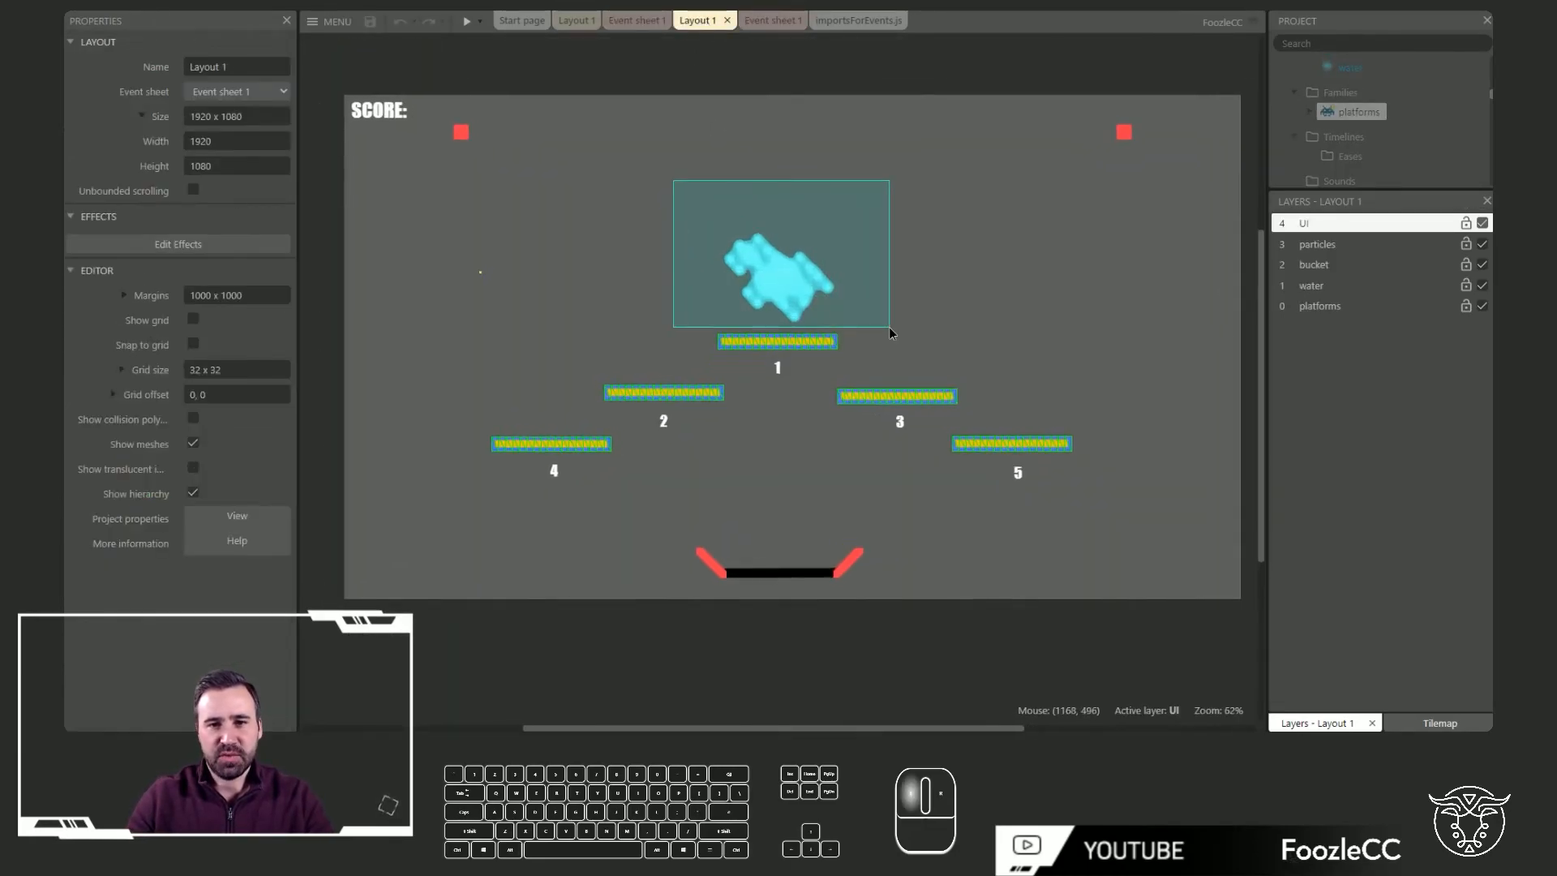
# Paste three copied water droplets into the ripple layout and check the platforms' immovable physics
pyautogui.click(775, 280)
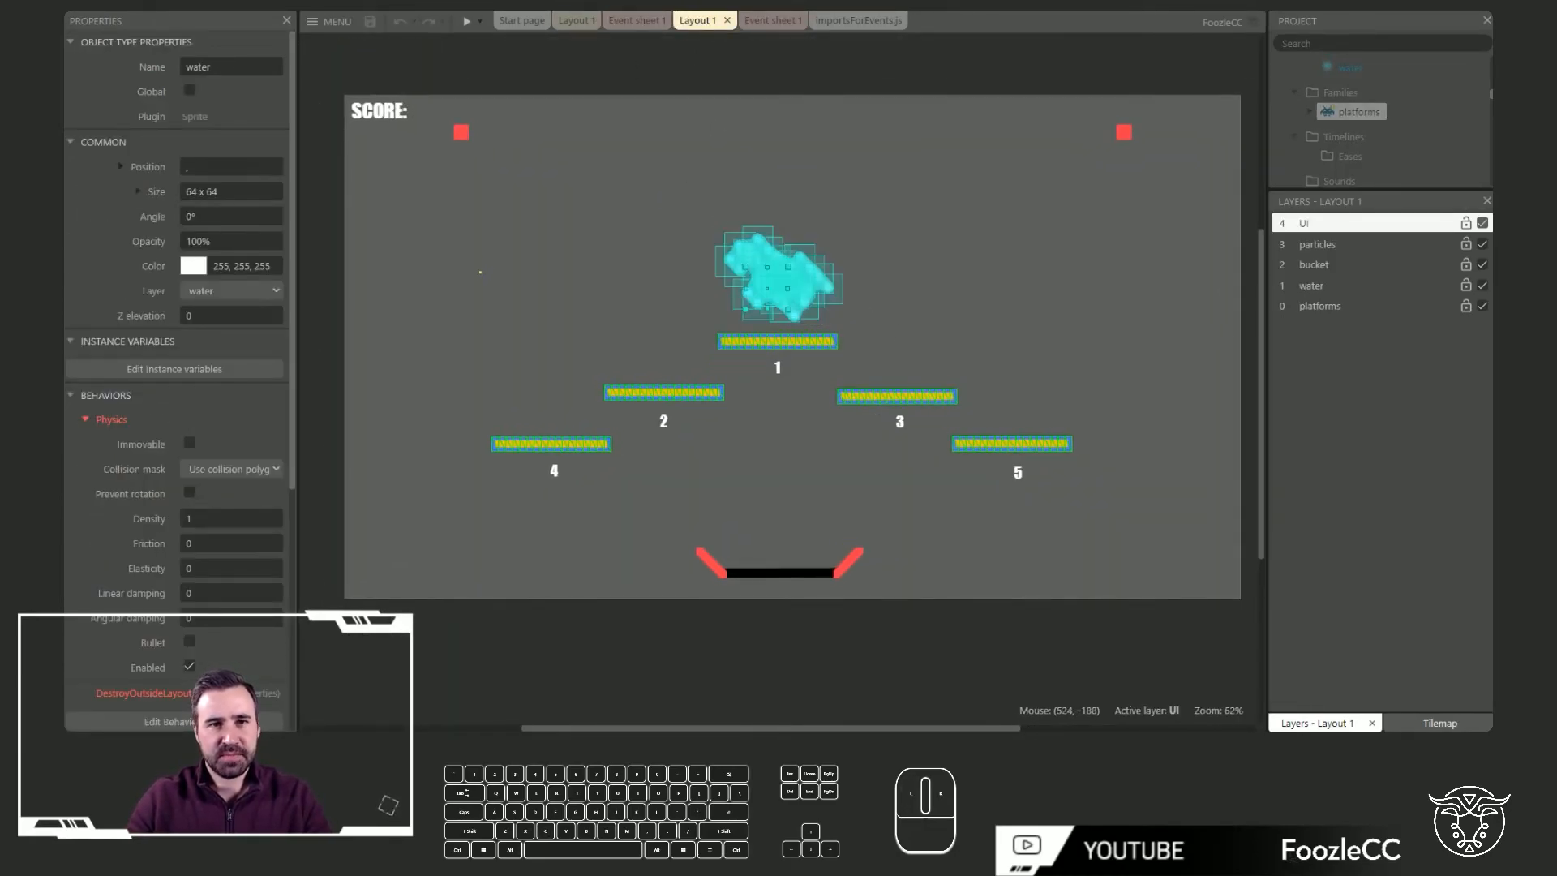
pyautogui.click(575, 20)
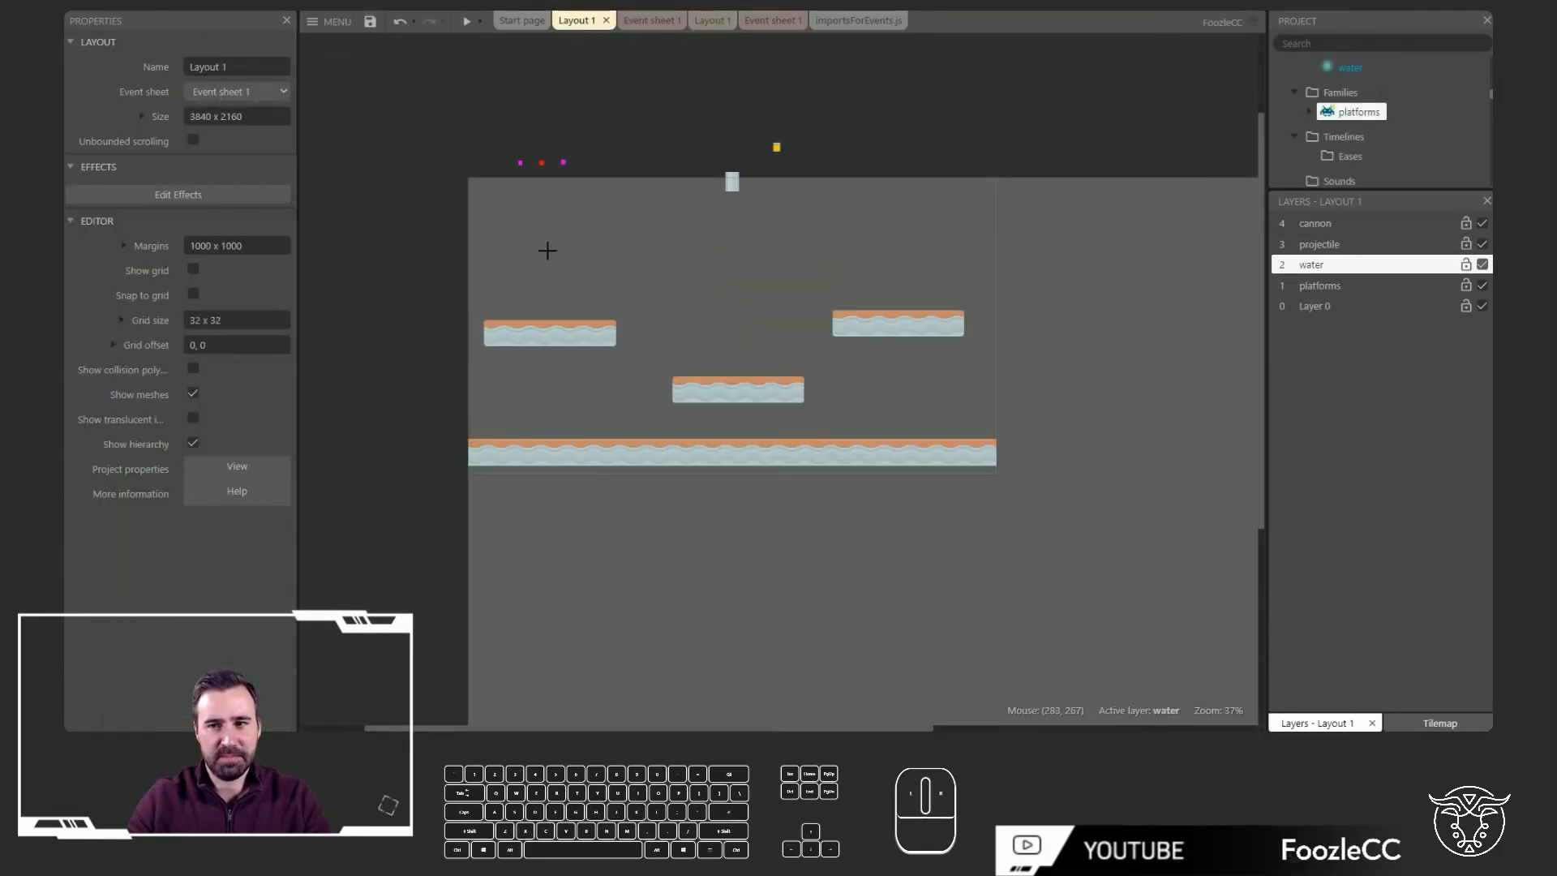
pyautogui.click(896, 253)
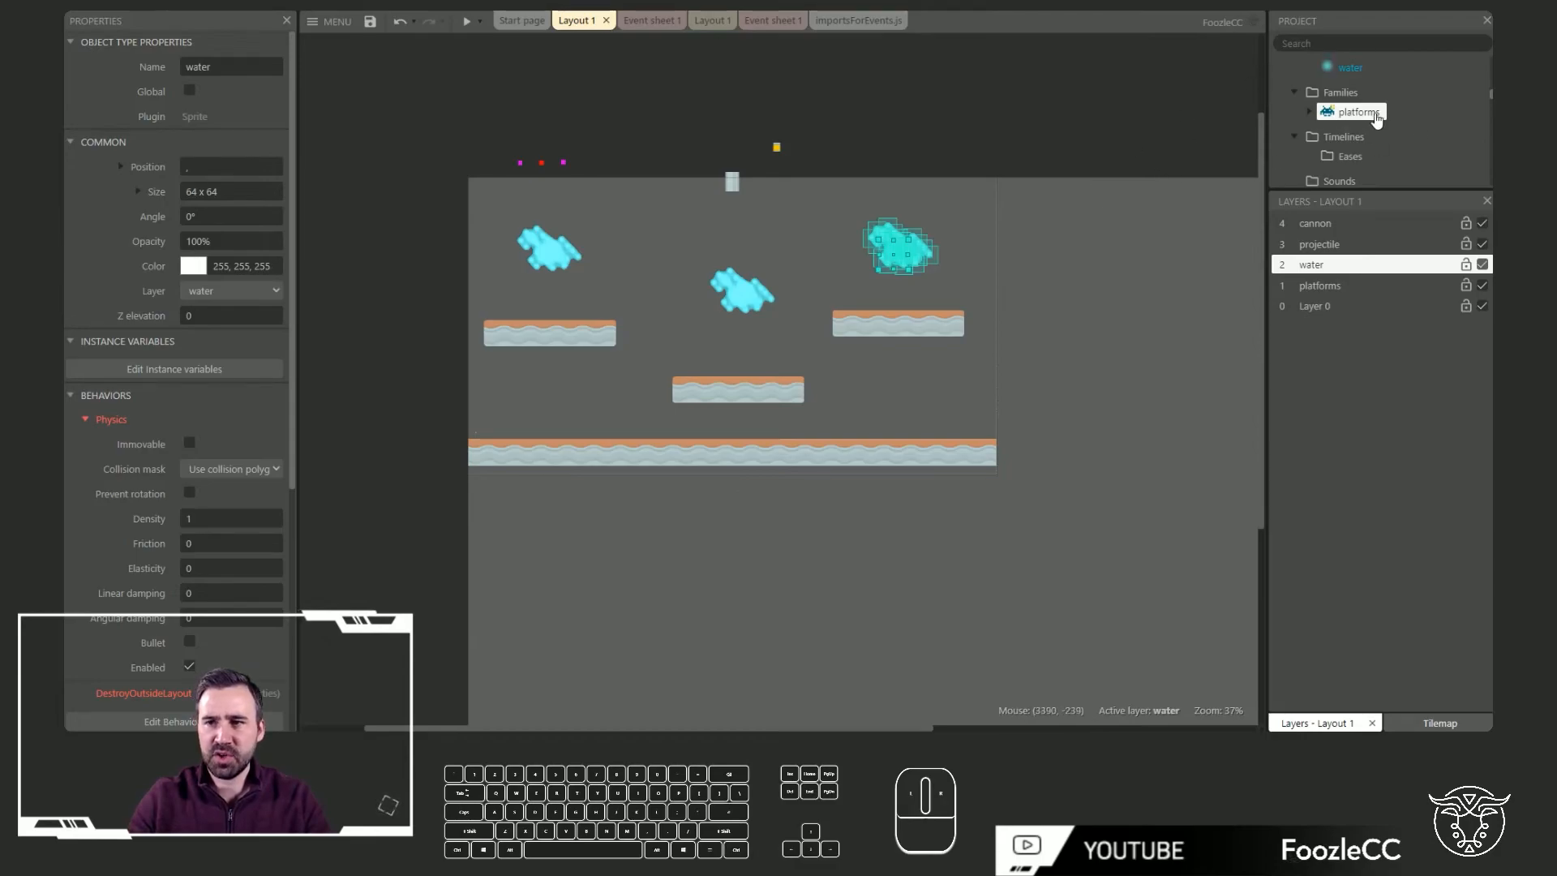
pyautogui.click(1357, 111)
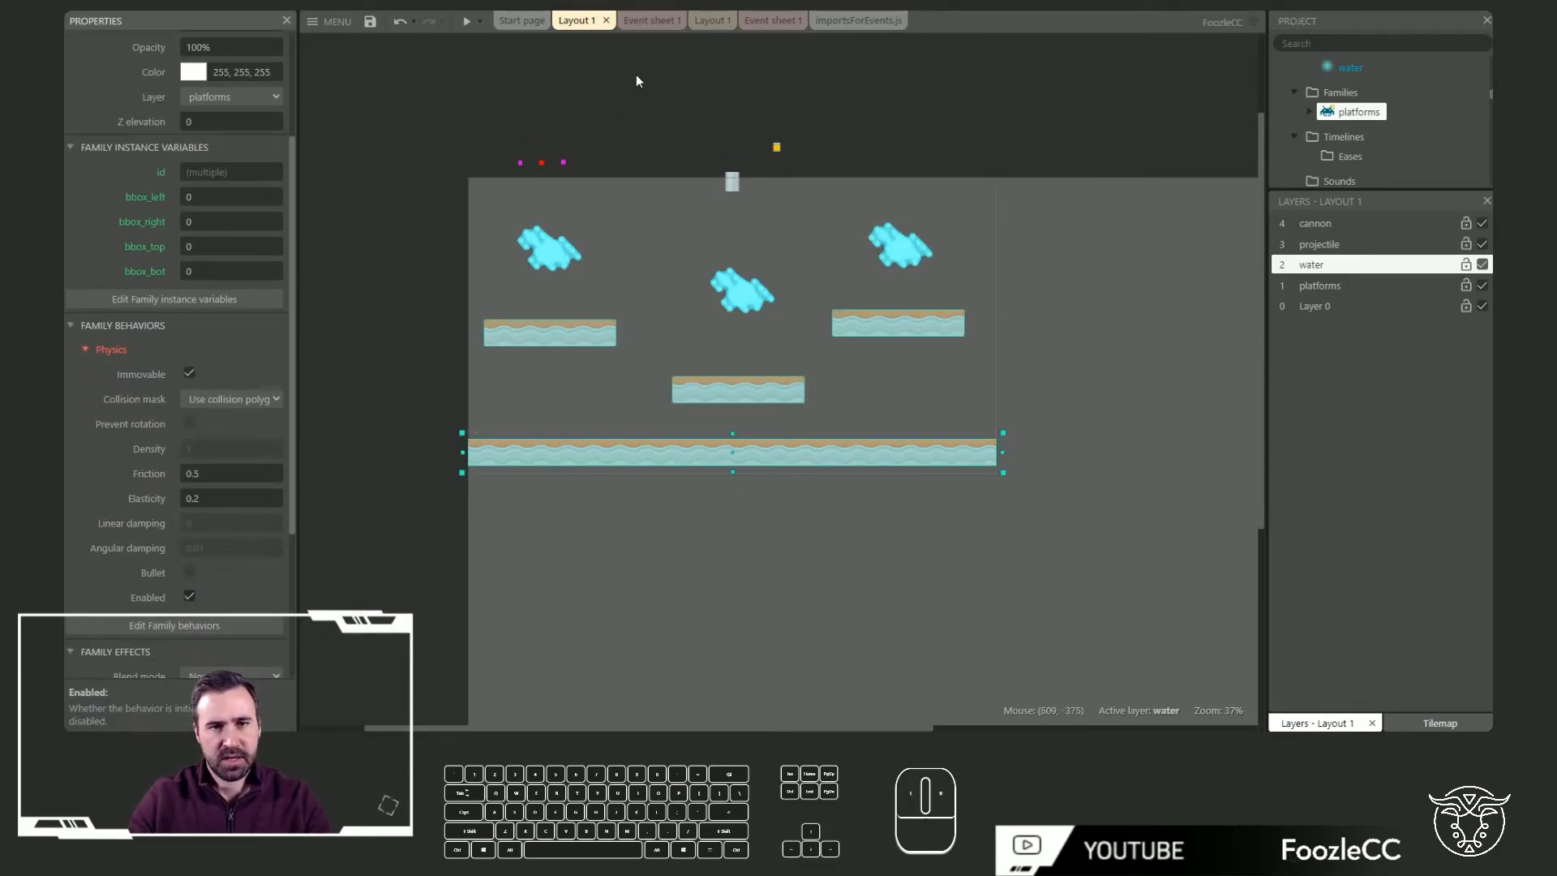
pyautogui.moveTo(647, 81)
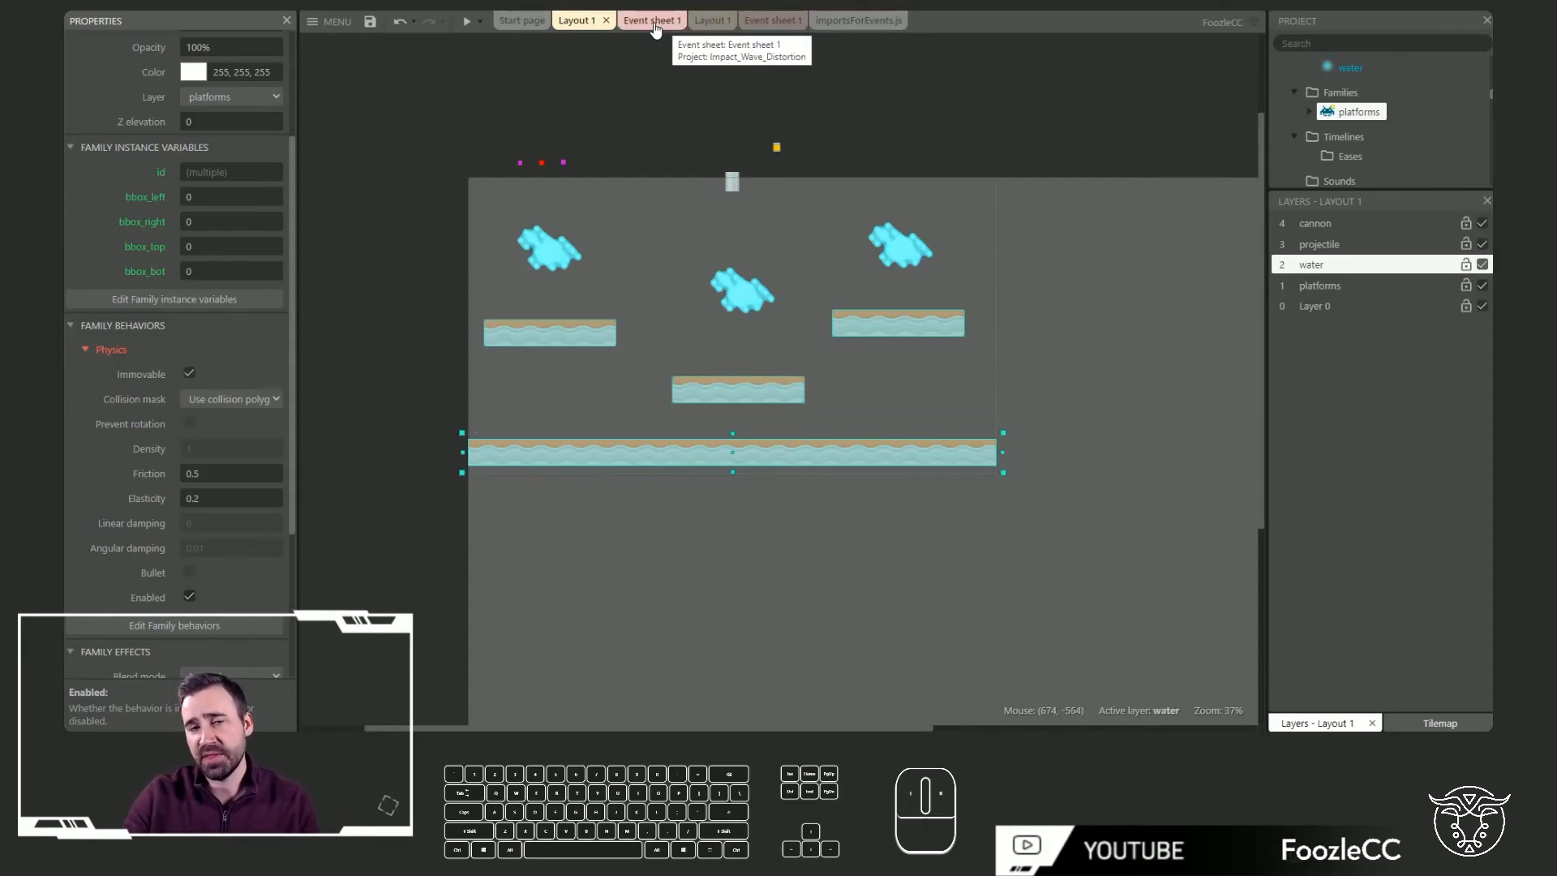
# Set the platforms' mesh size to int(platforms.Width÷32) columns by 2 rows
pyautogui.click(645, 19)
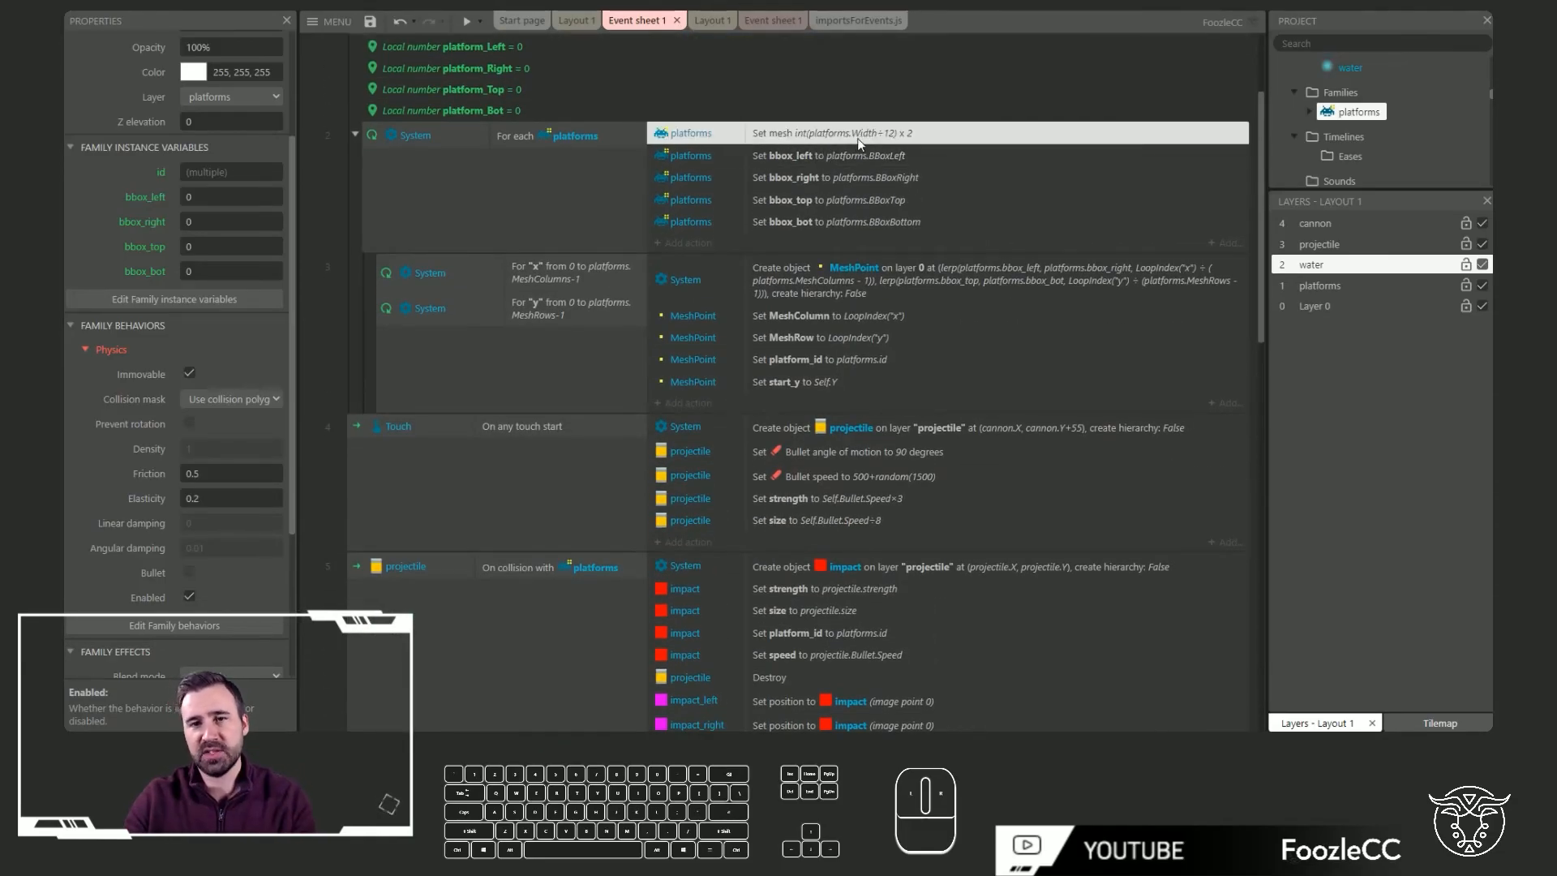
pyautogui.doubleClick(826, 132)
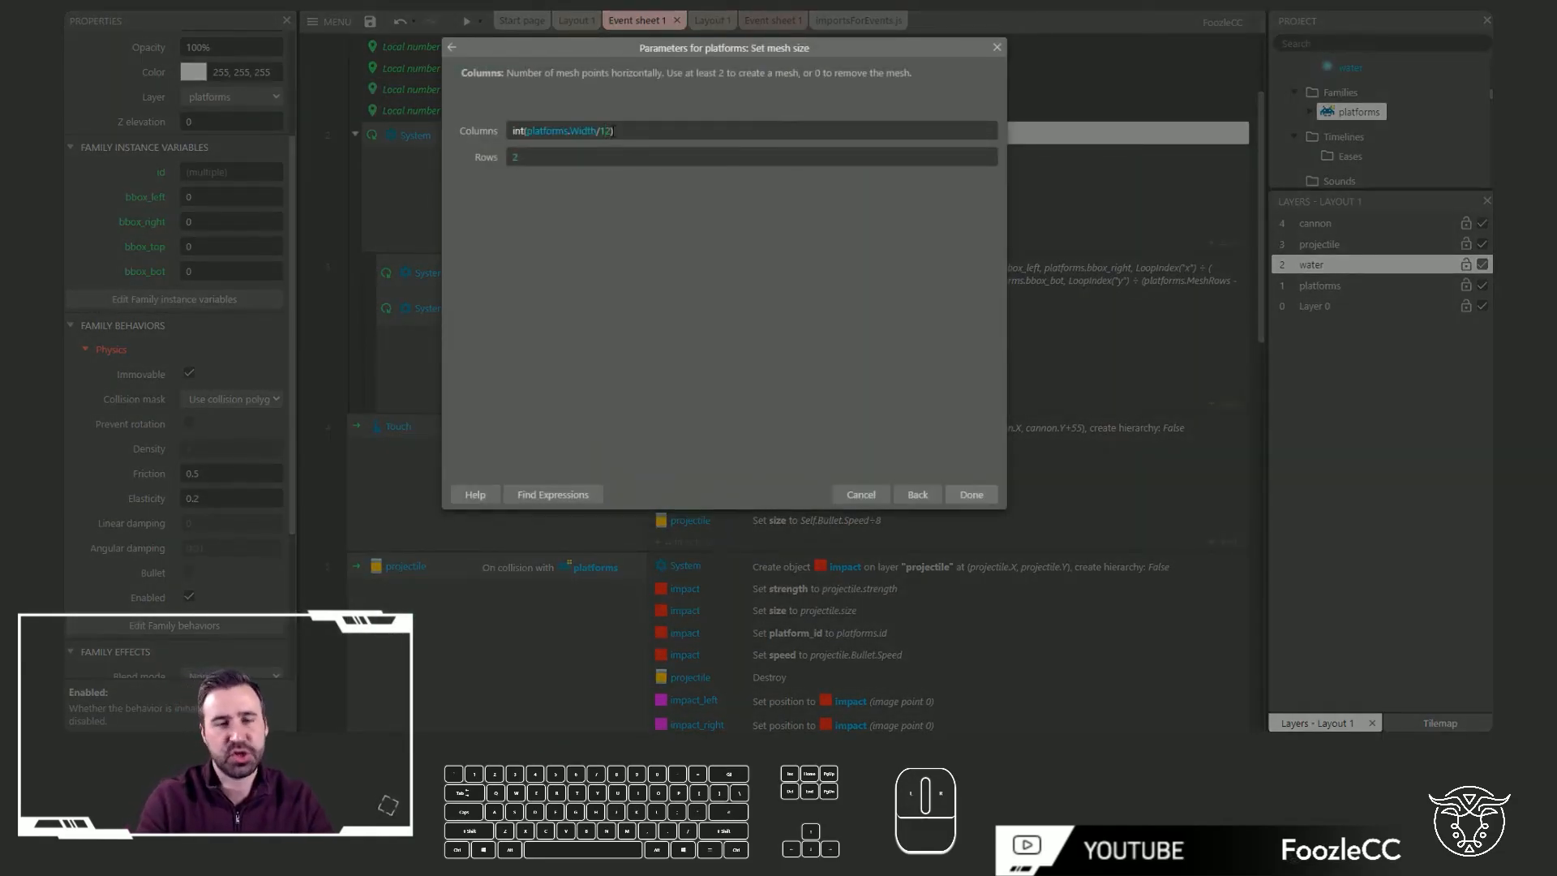
pyautogui.click(971, 494)
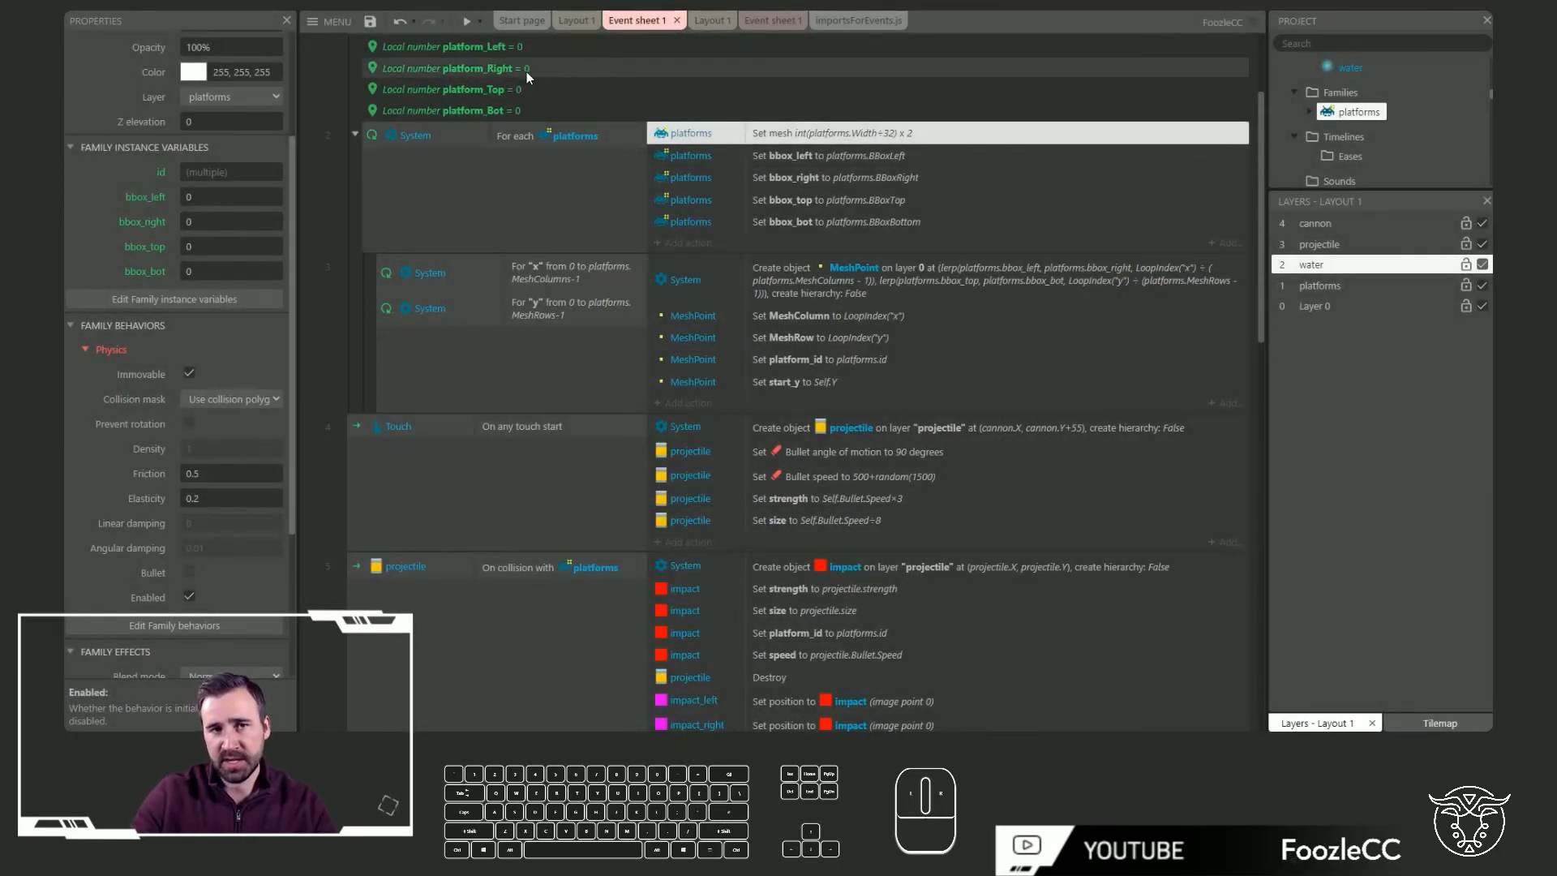